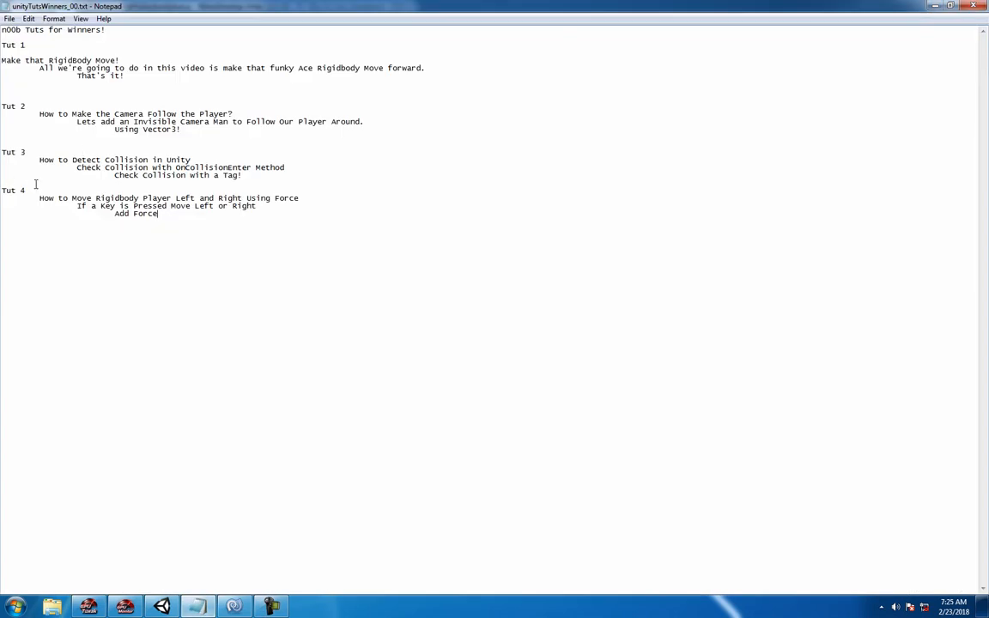
# Step: Extend the last Tut 4 line to read 'Add Force to Move the Player!'
pyautogui.doubleClick(12, 190)
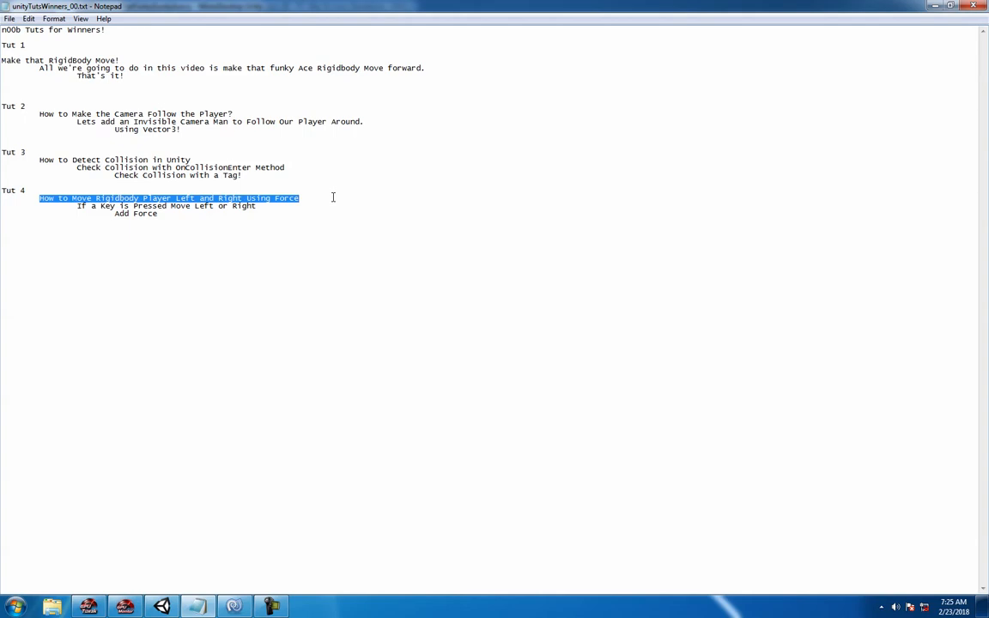
pyautogui.moveTo(298, 197); pyautogui.dragTo(256, 206)
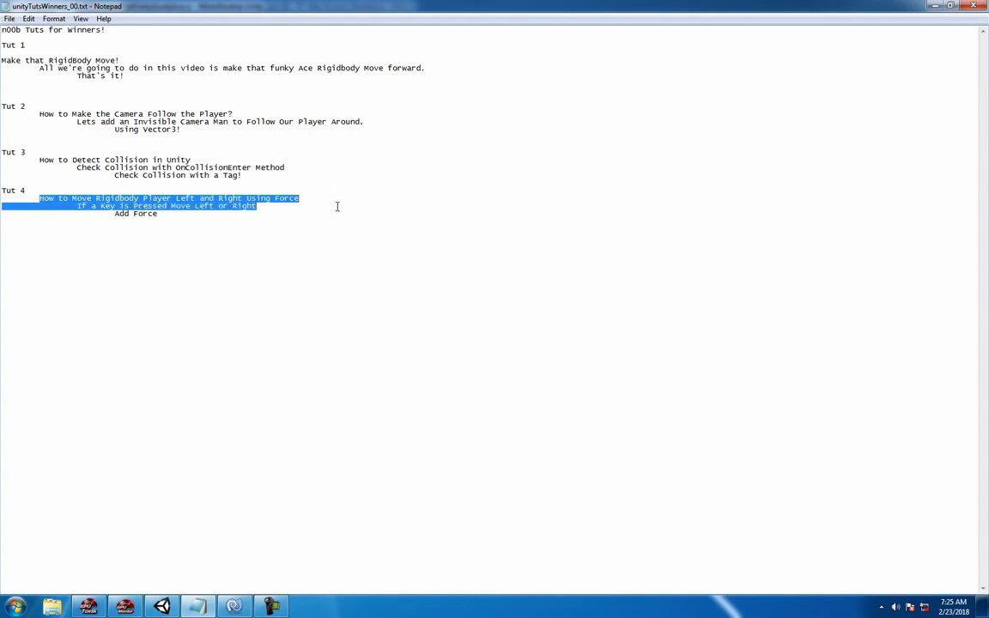
pyautogui.moveTo(336, 206); pyautogui.dragTo(255, 215)
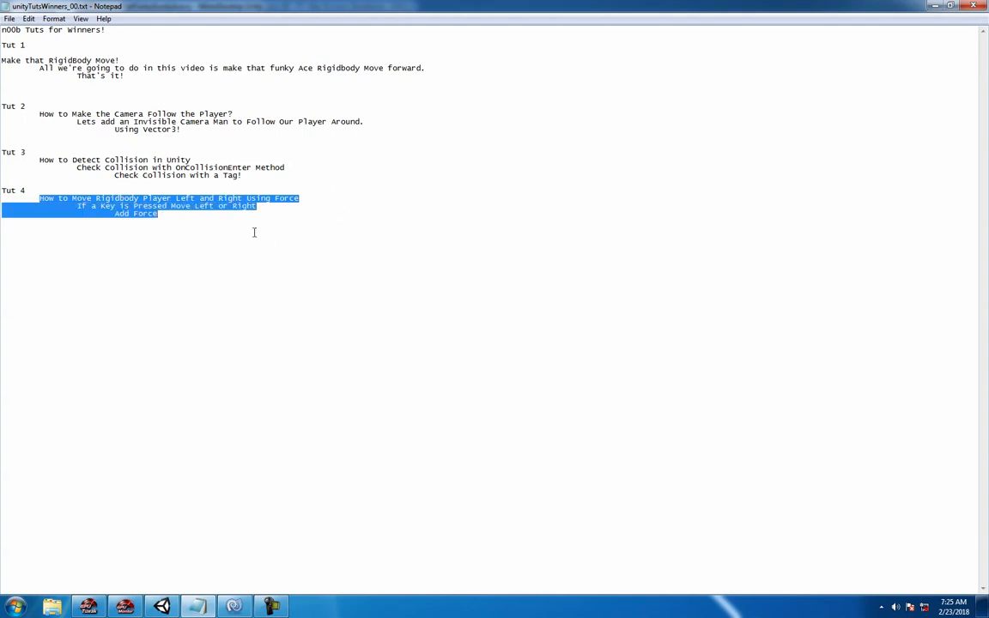
pyautogui.click(224, 213)
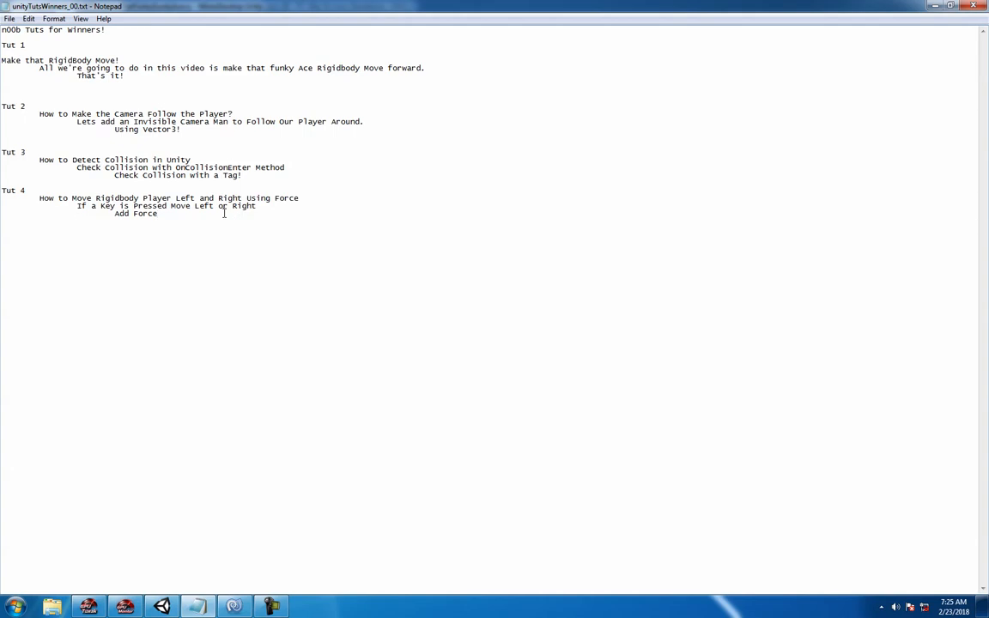
pyautogui.write('to Move the Player')
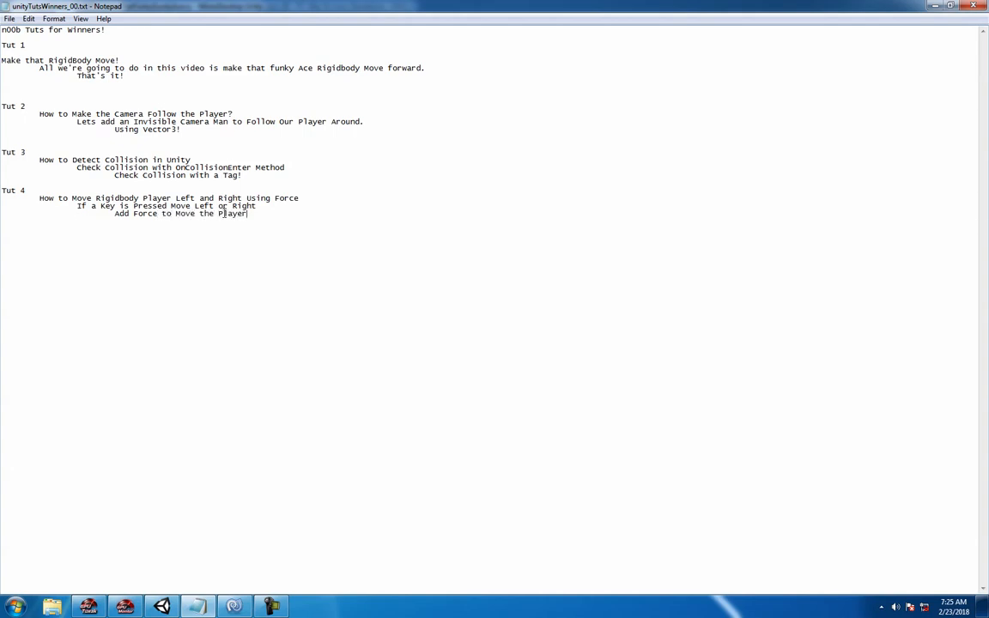
pyautogui.write('!')
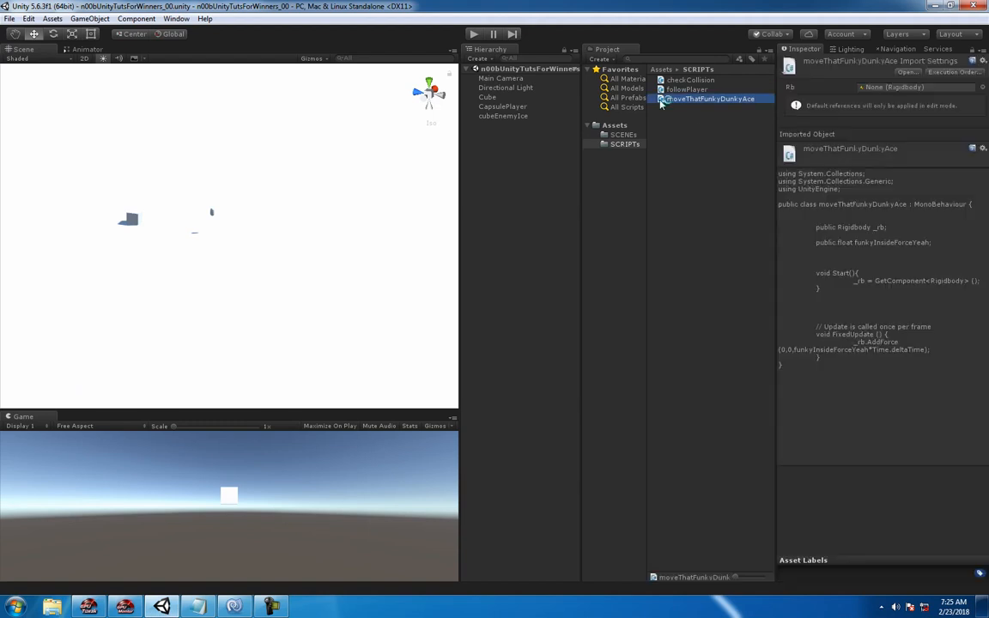
# Step: Add an if (Input.GetKeyDown("a")) block in FixedUpdate of the moveThatFunkyDunkyAce script
pyautogui.doubleClick(704, 98)
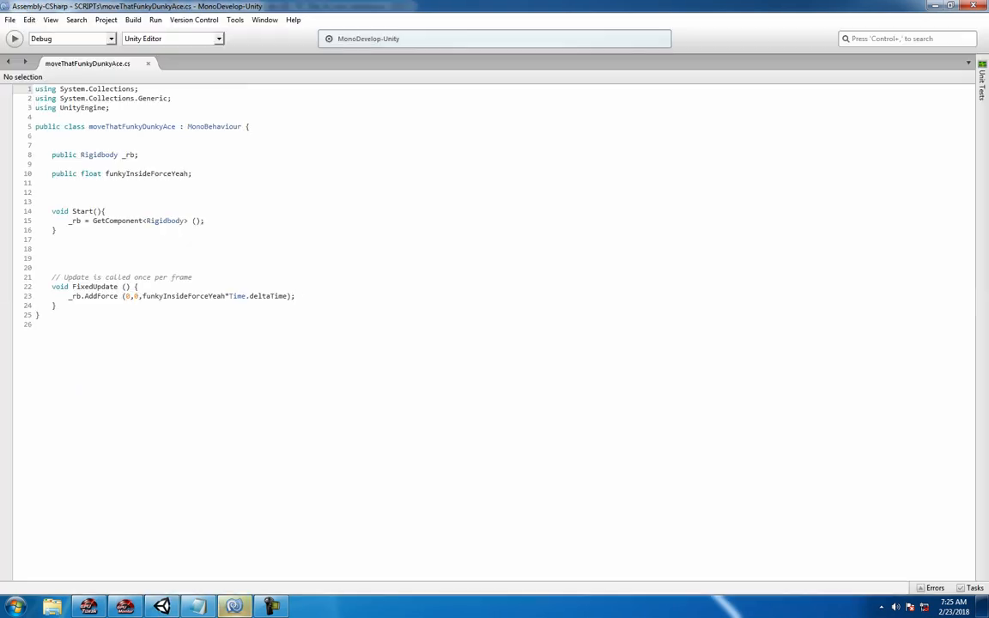
pyautogui.click(138, 286)
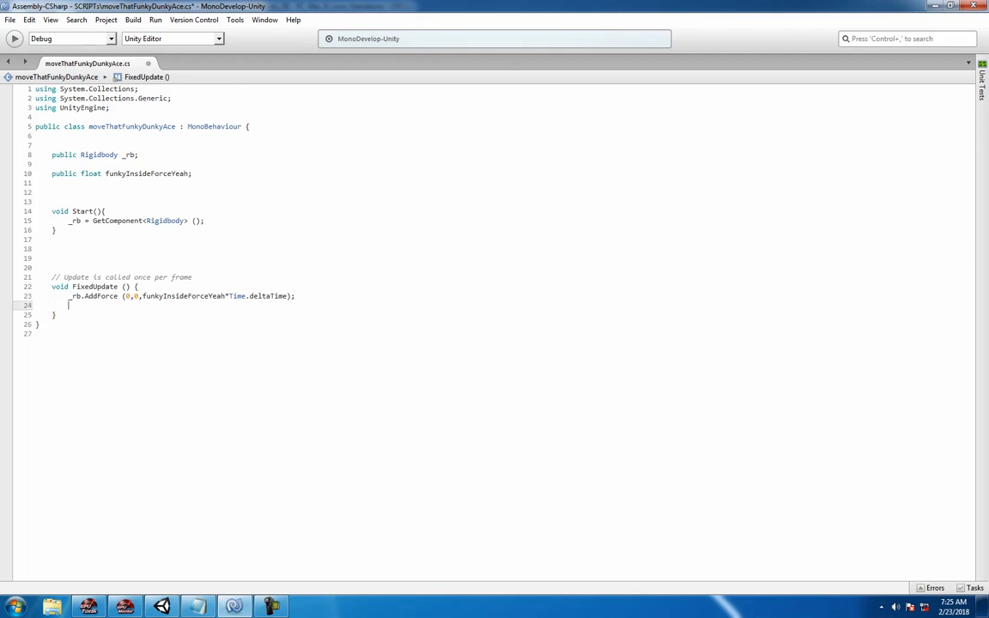
pyautogui.write('if')
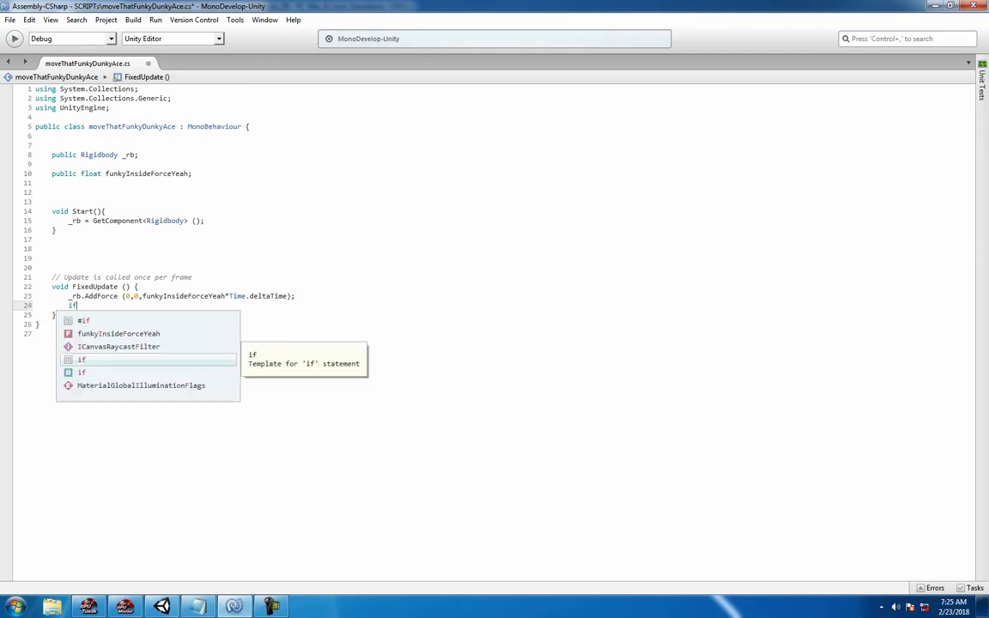
pyautogui.write('(){')
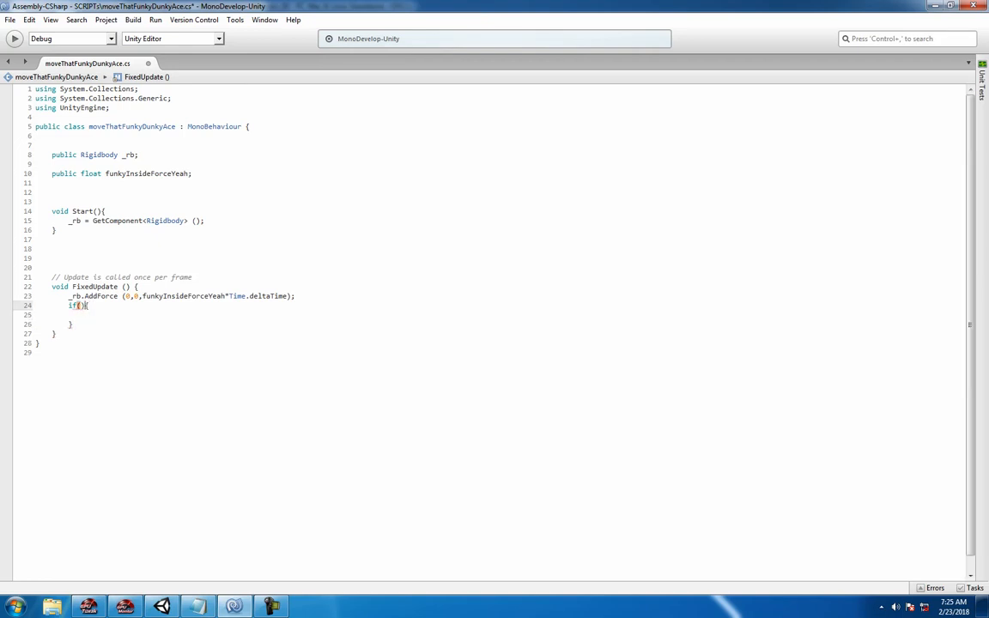
pyautogui.write('Input.get')
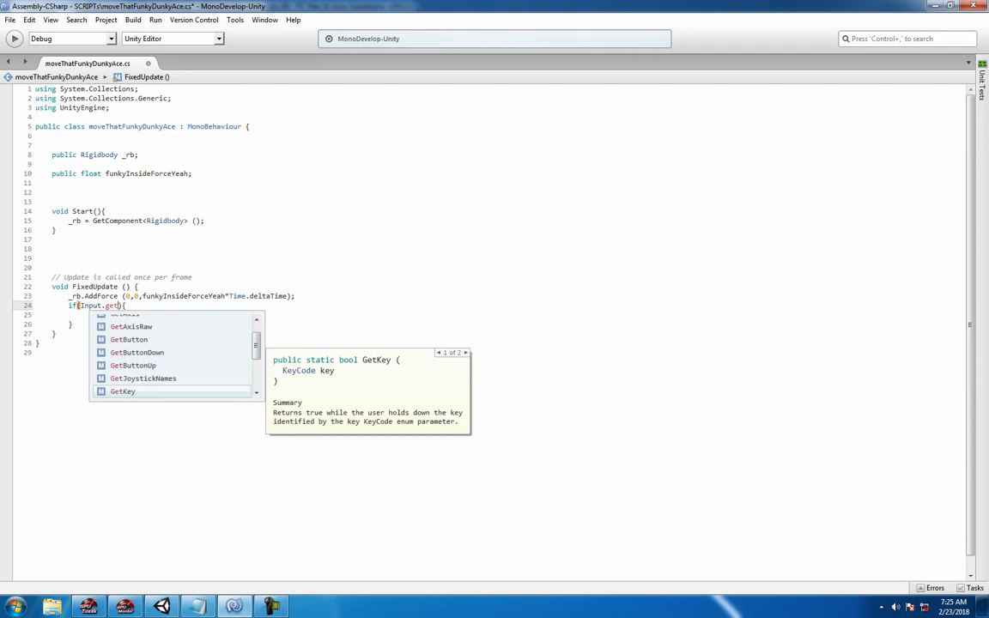
pyautogui.write('key')
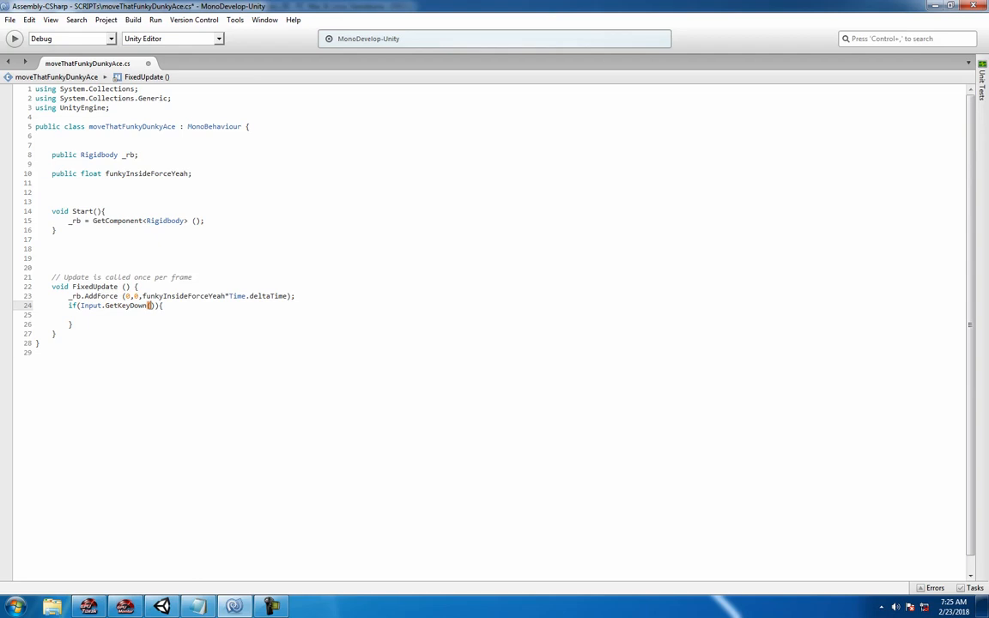
pyautogui.write('"a"')
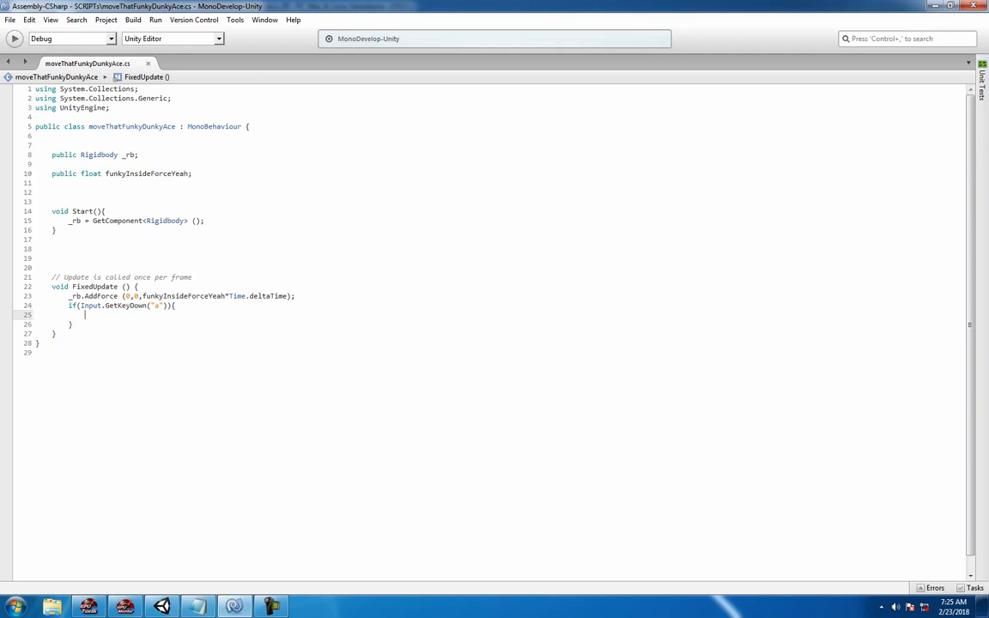
# Step: Inside it call _rb.AddForce(horizontalForce*Time.deltaTime, 0, 0)
pyautogui.write('_rb.AddForce(')
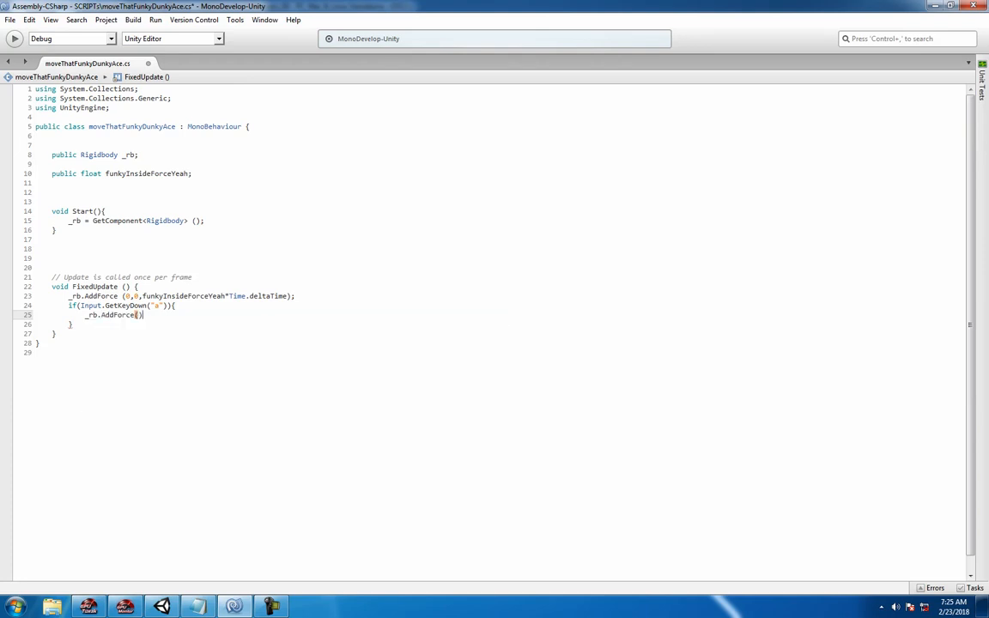
pyautogui.write(';')
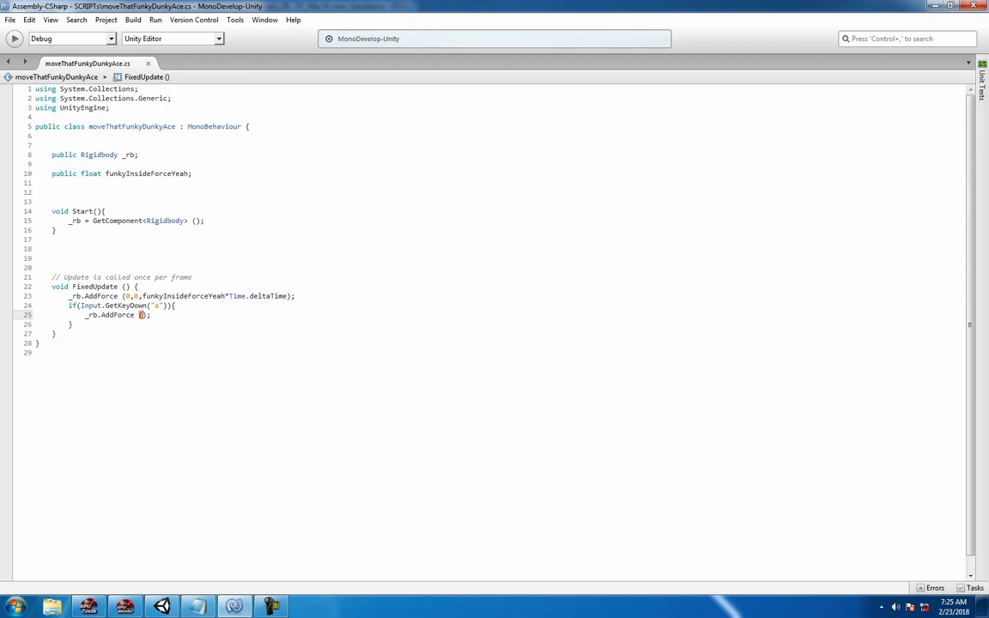
pyautogui.write('horizontalForce *')
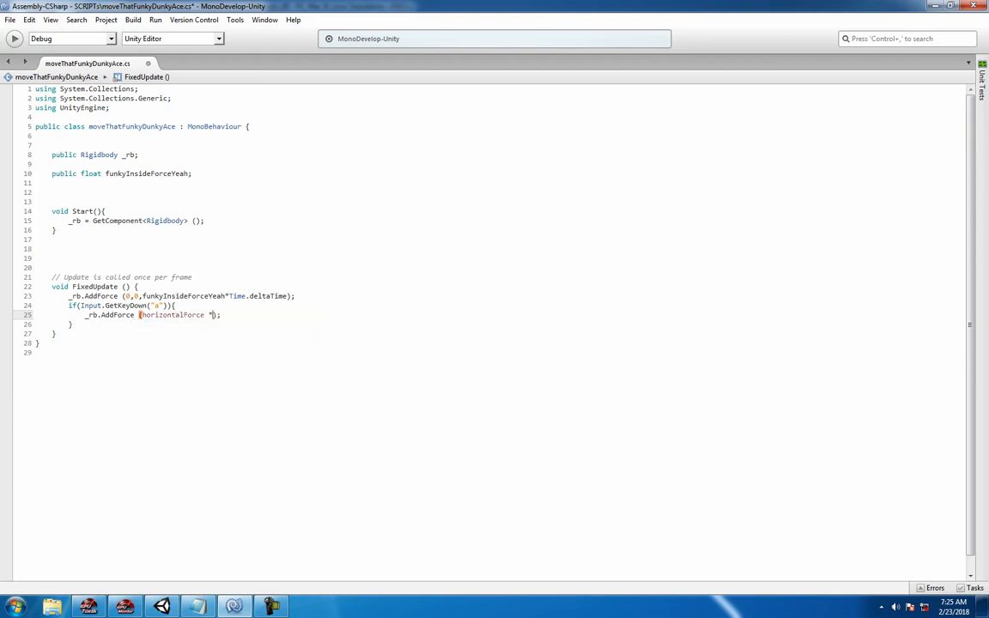
pyautogui.write('Time.deltaTime,0,0')
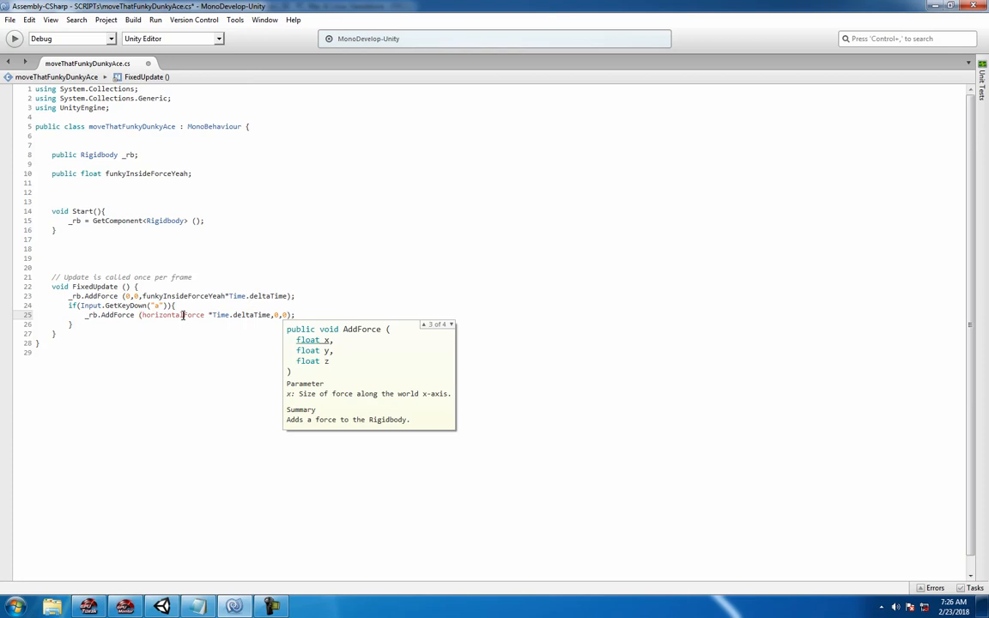
# Step: Declare public float horizontalForce = 10f beside funkyInsideForceYeah
pyautogui.click(192, 173)
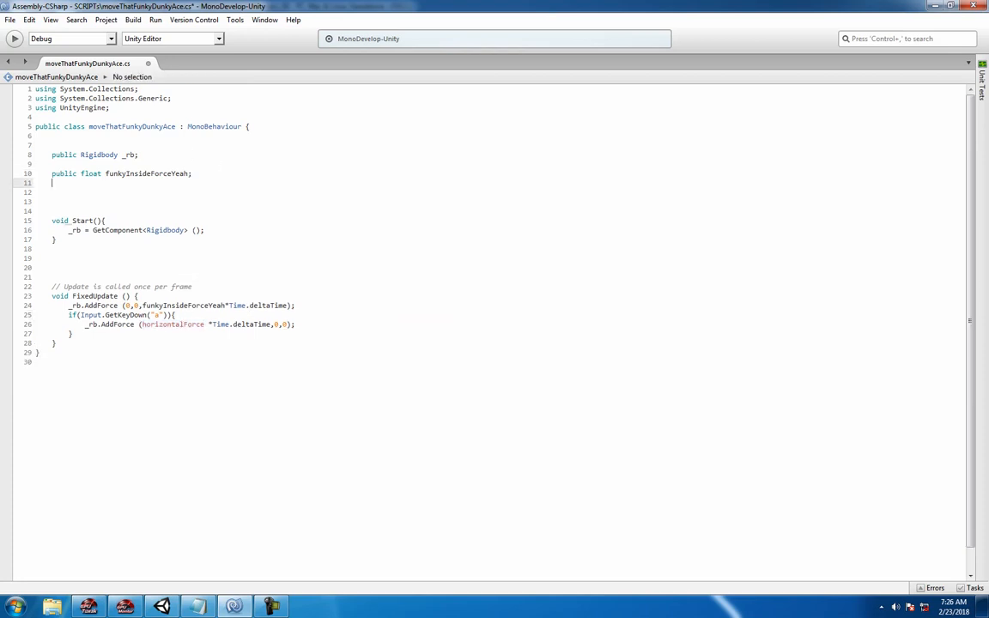
pyautogui.write('public float horizontalForce')
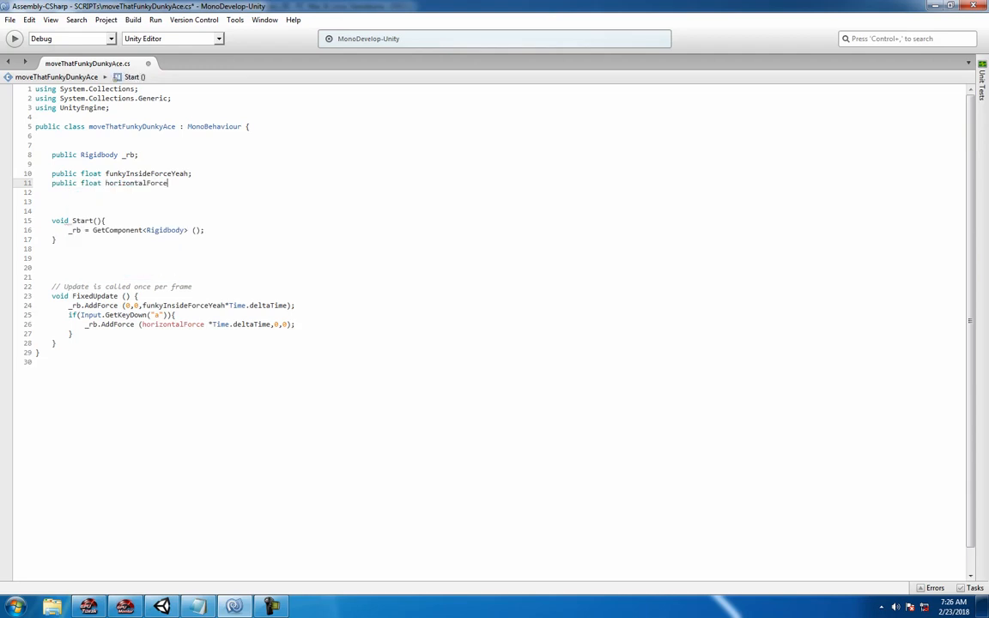
pyautogui.write('=')
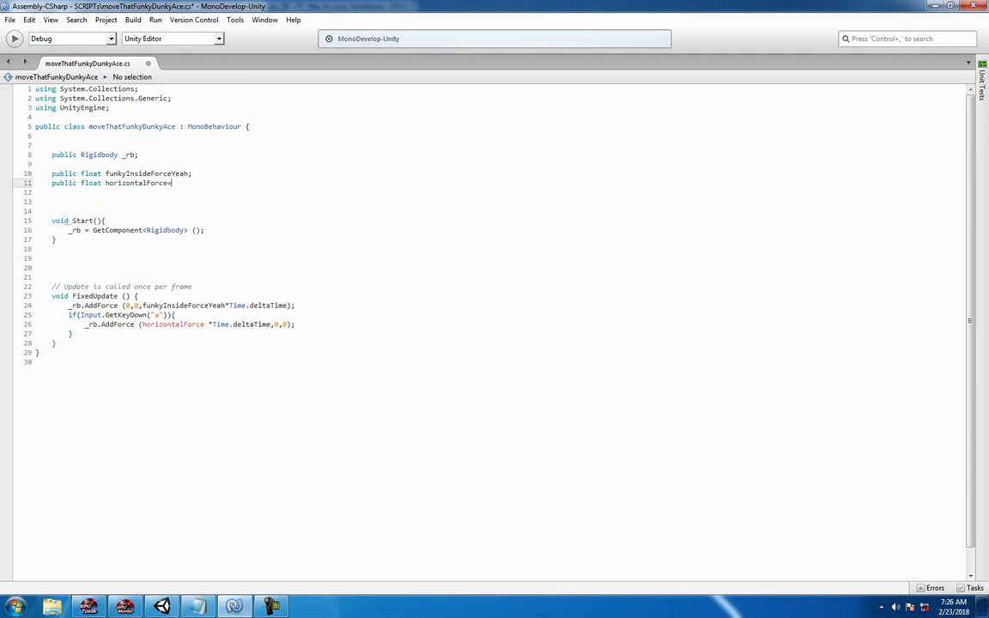
pyautogui.write('10f;')
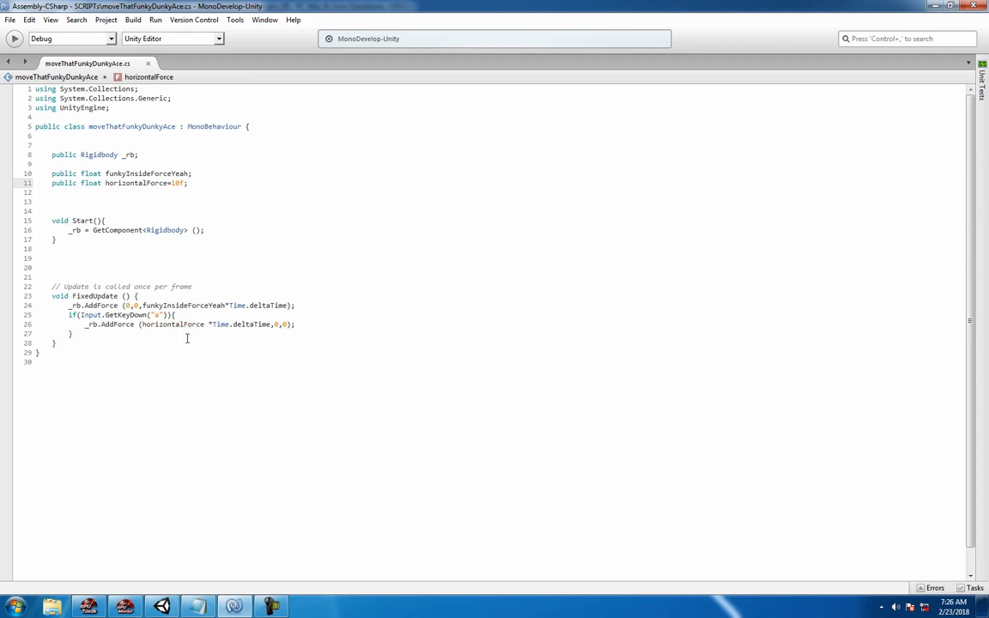
pyautogui.click(202, 318)
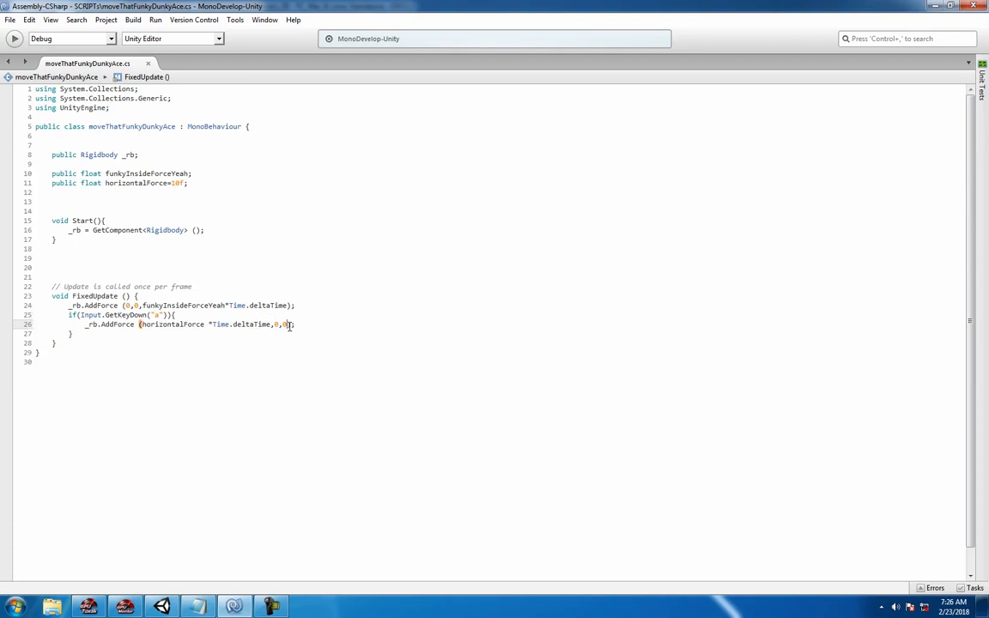
pyautogui.moveTo(363, 338)
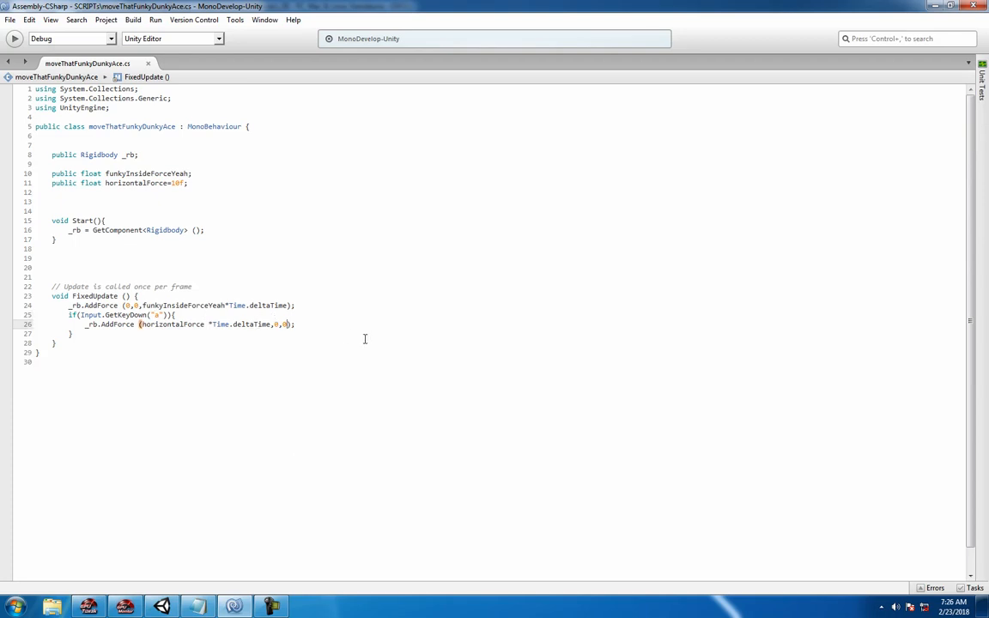
# Step: Pass ForceMode.VelocityChange to the sideways AddForce and return to Unity
pyautogui.write('fo')
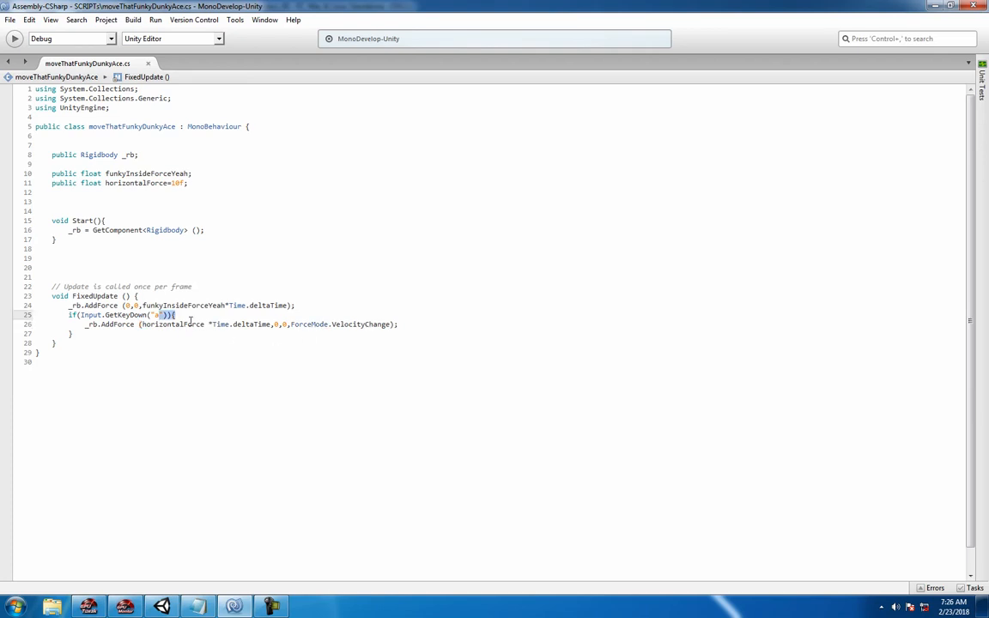
pyautogui.moveTo(172, 314); pyautogui.dragTo(73, 333)
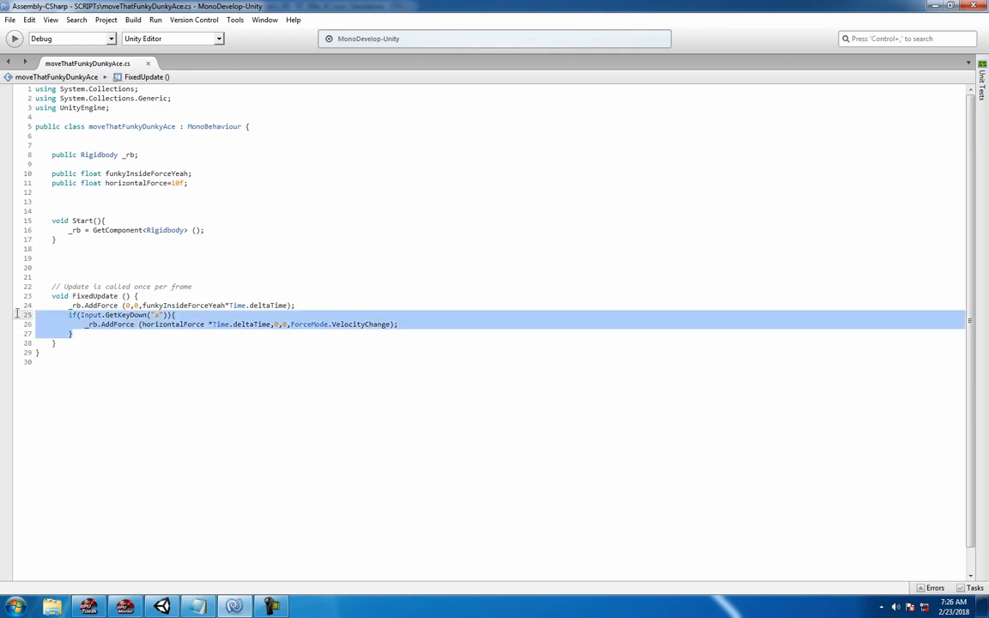
pyautogui.click(120, 324)
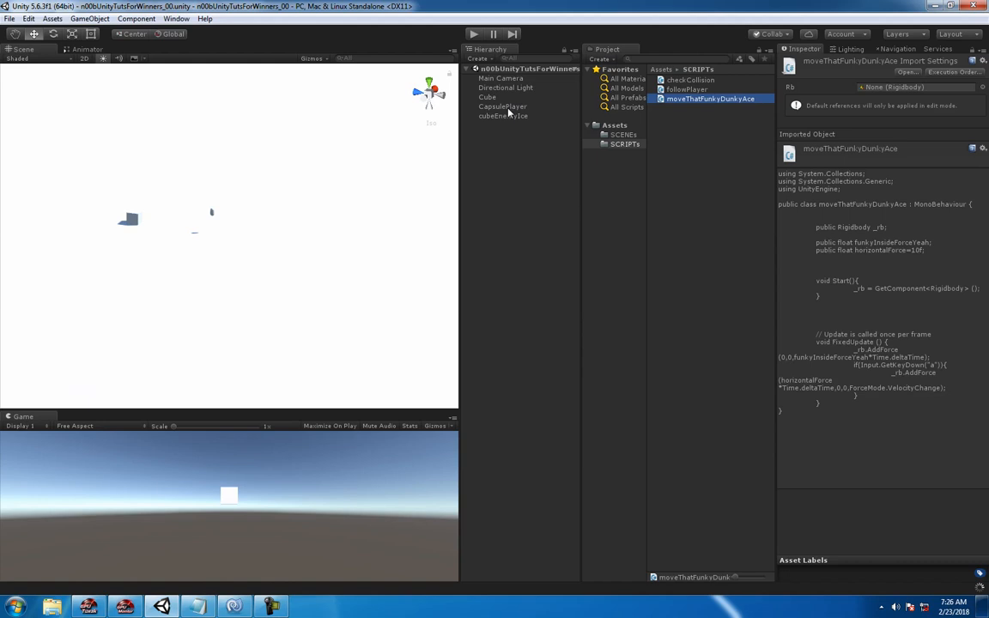
# Step: Set CapsulePlayer's Horizontal Force to 100 and play-test the sideways movement
pyautogui.click(502, 105)
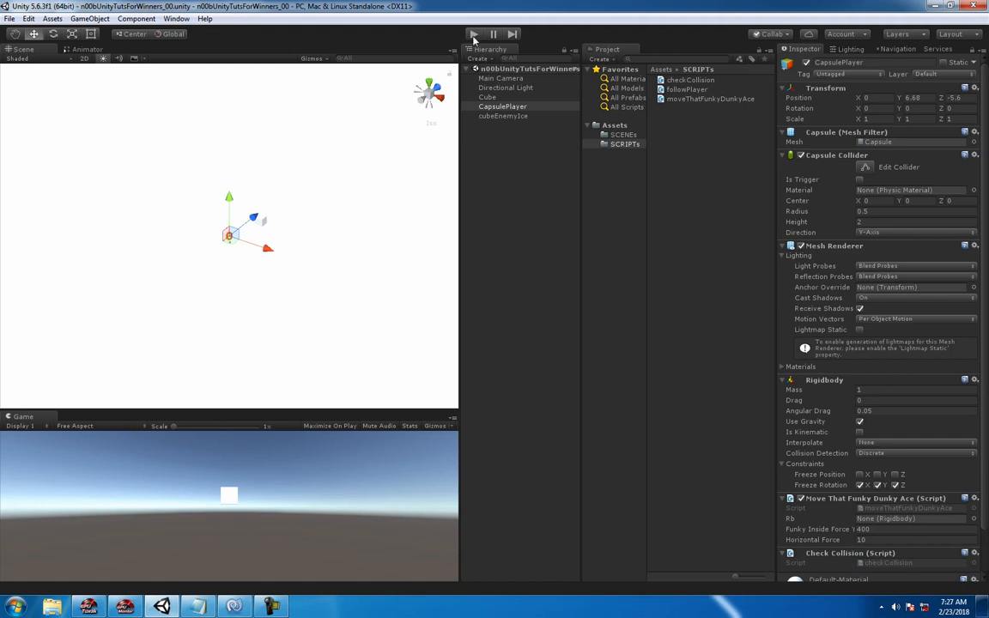
pyautogui.click(473, 35)
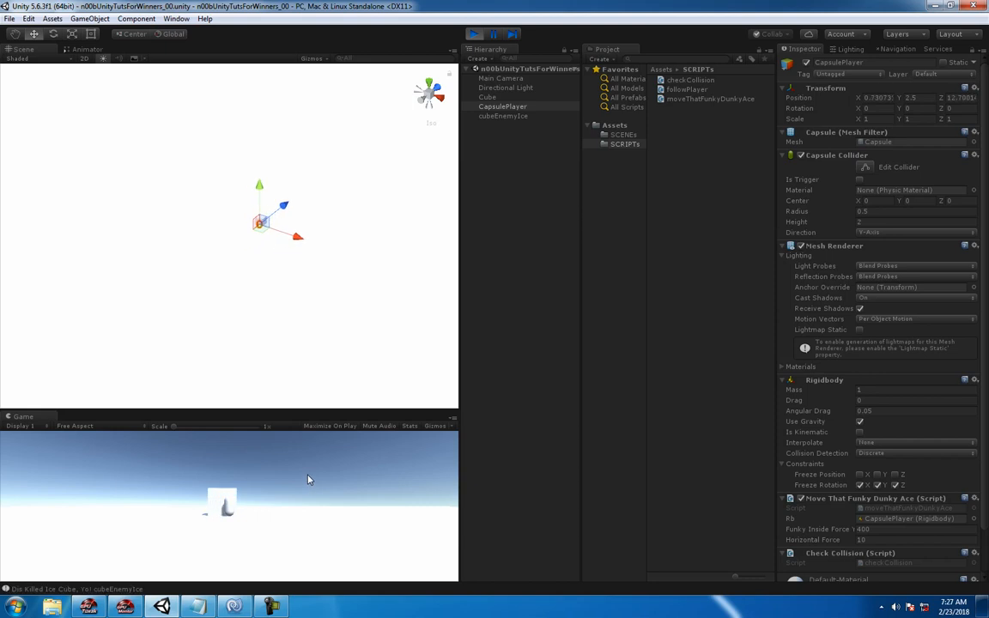
pyautogui.click(473, 33)
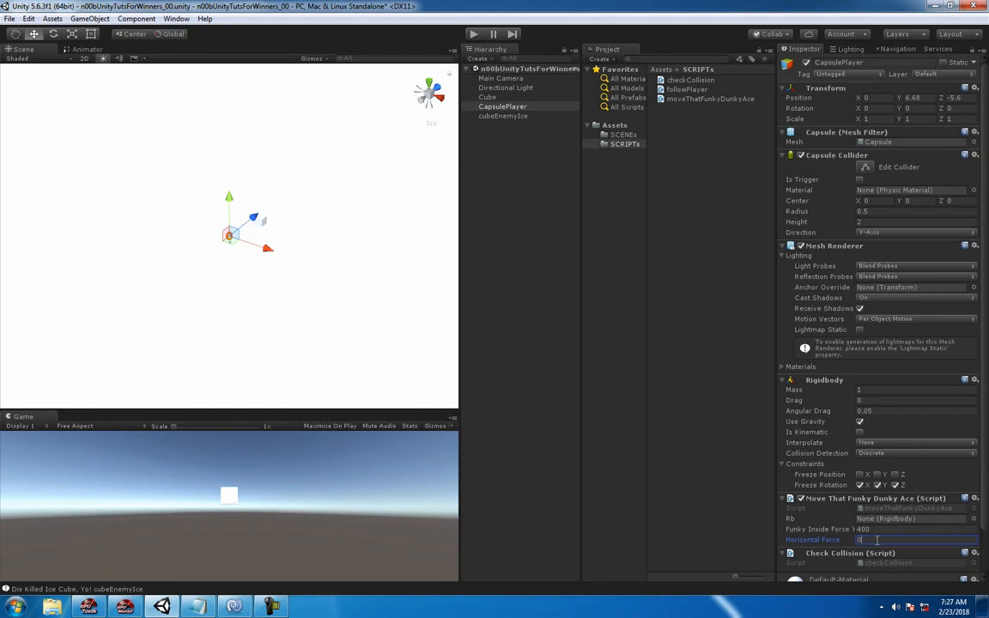
pyautogui.write('100')
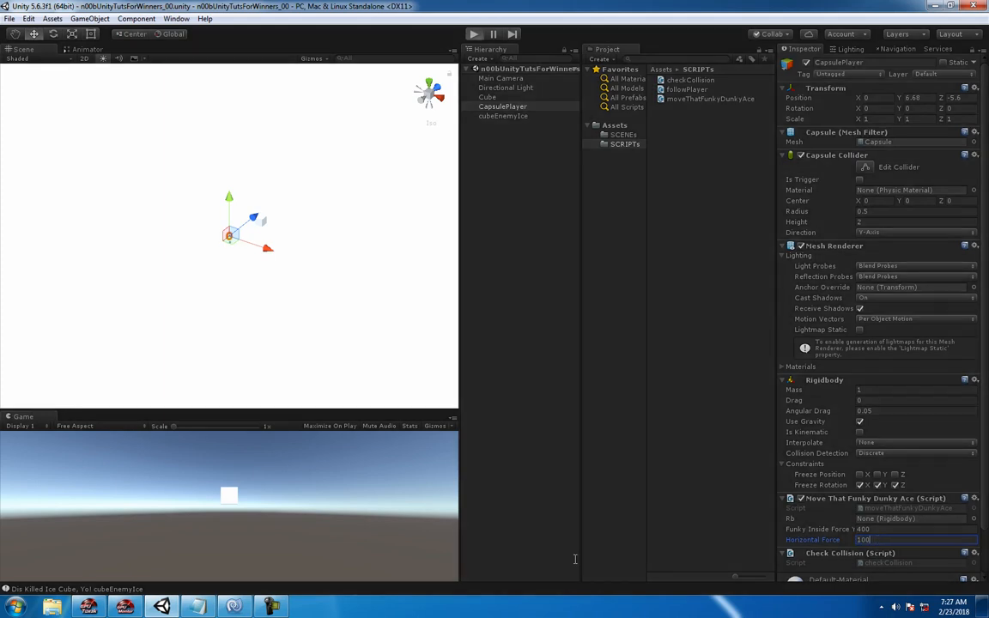
pyautogui.click(473, 34)
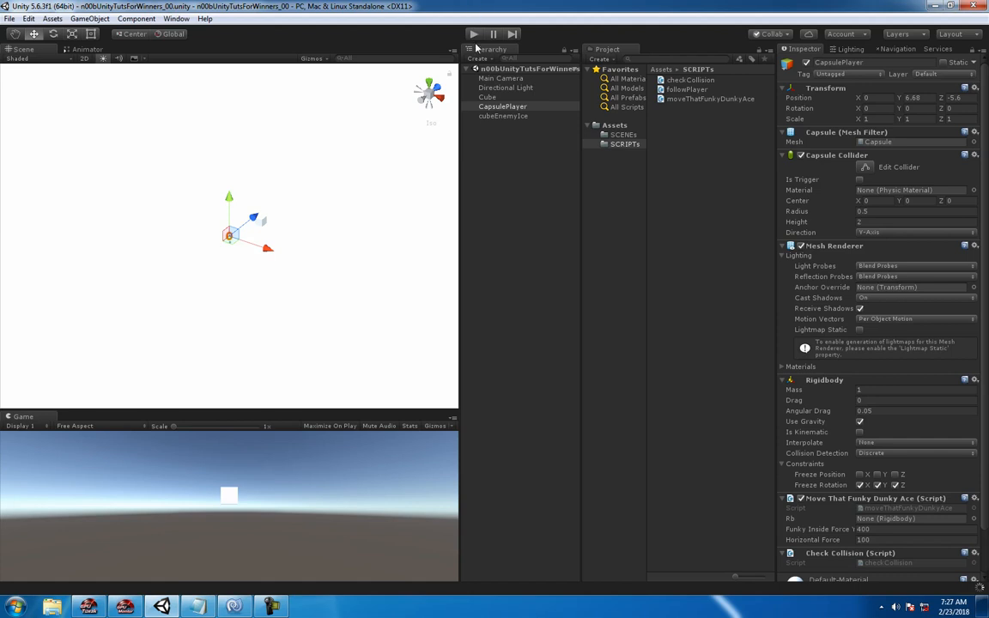
pyautogui.moveTo(446, 80)
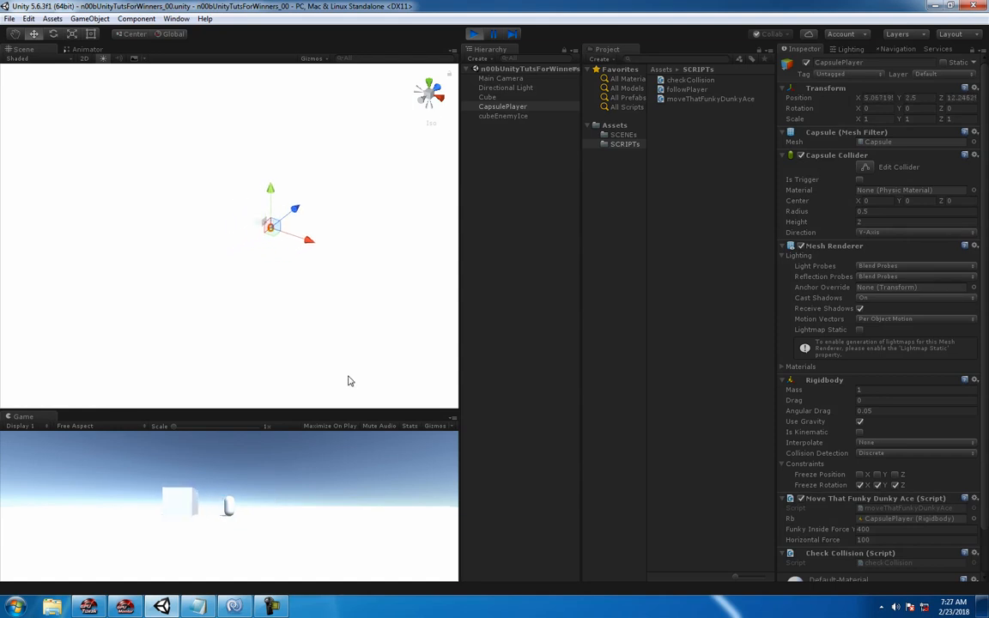
# Step: Raise Horizontal Force to 1000 and steer the capsule in a new play test
pyautogui.click(473, 34)
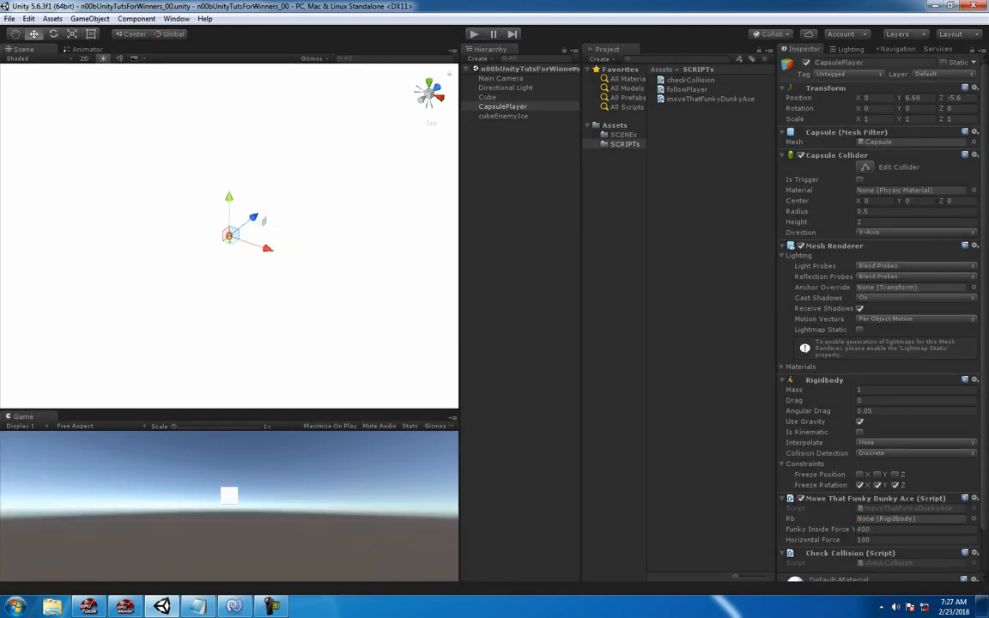
pyautogui.write('1000')
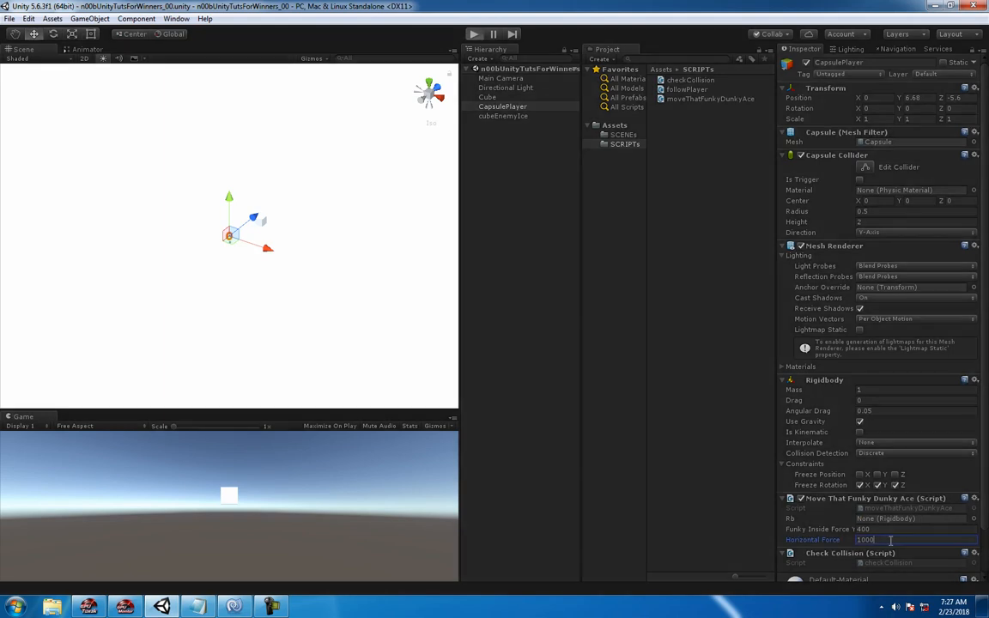
pyautogui.click(473, 33)
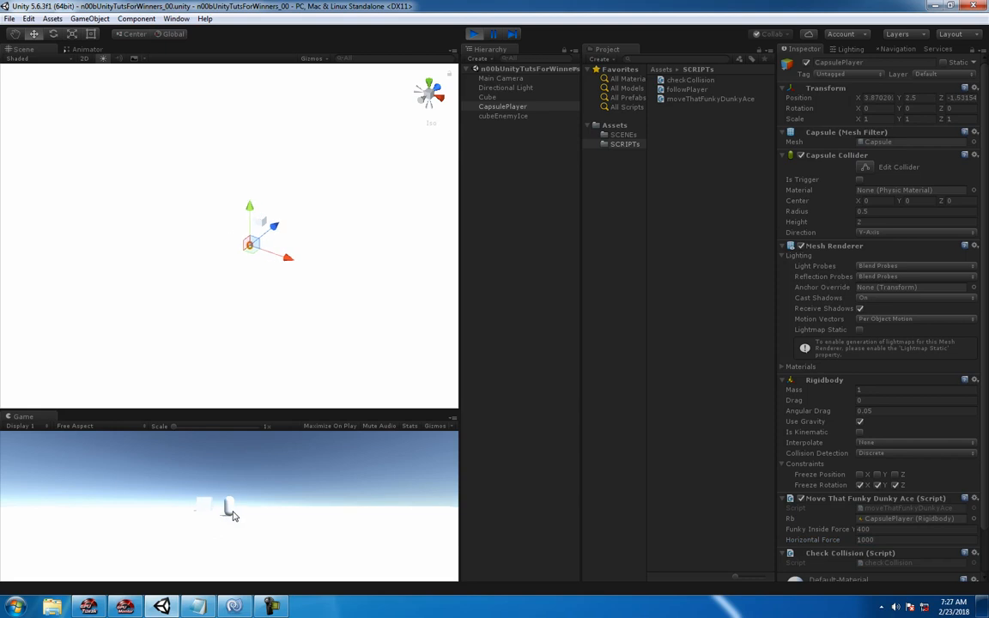
pyautogui.click(475, 33)
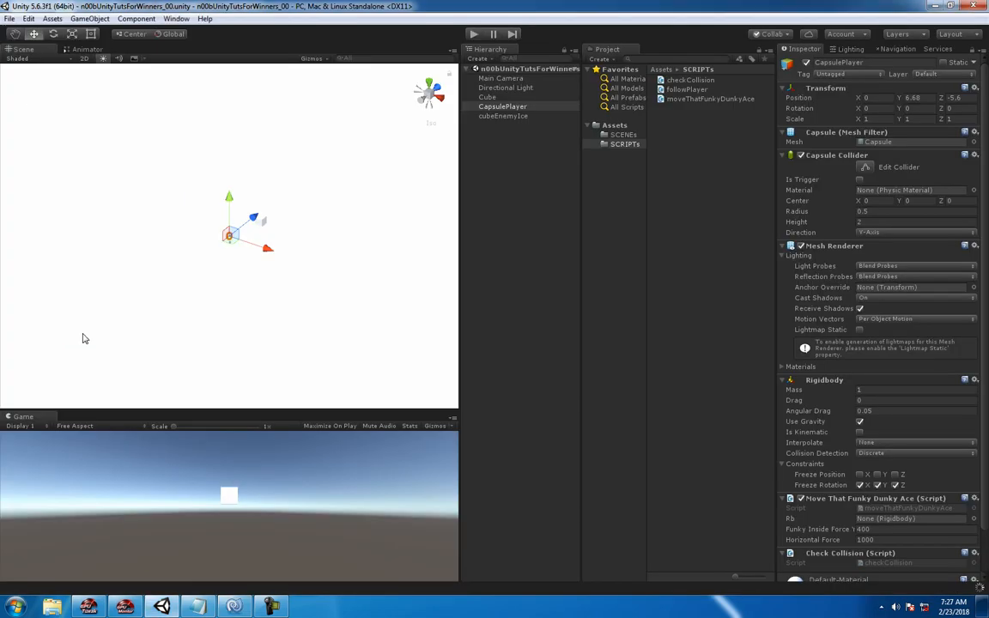
pyautogui.moveTo(251, 391)
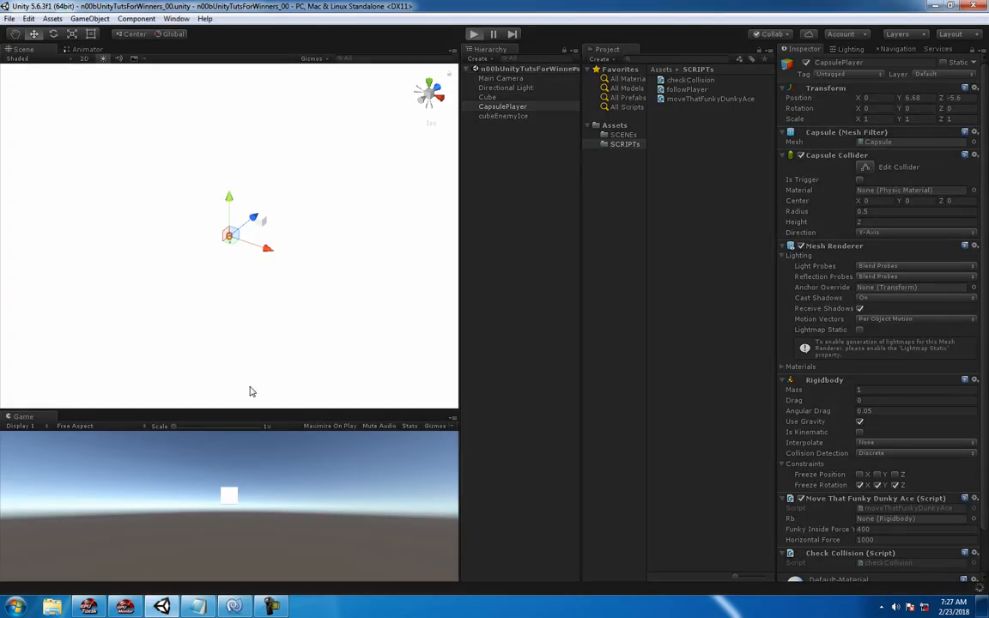
# Step: Play-test the capsule again, stop, and select Main Camera with its Follow Player script
pyautogui.click(473, 34)
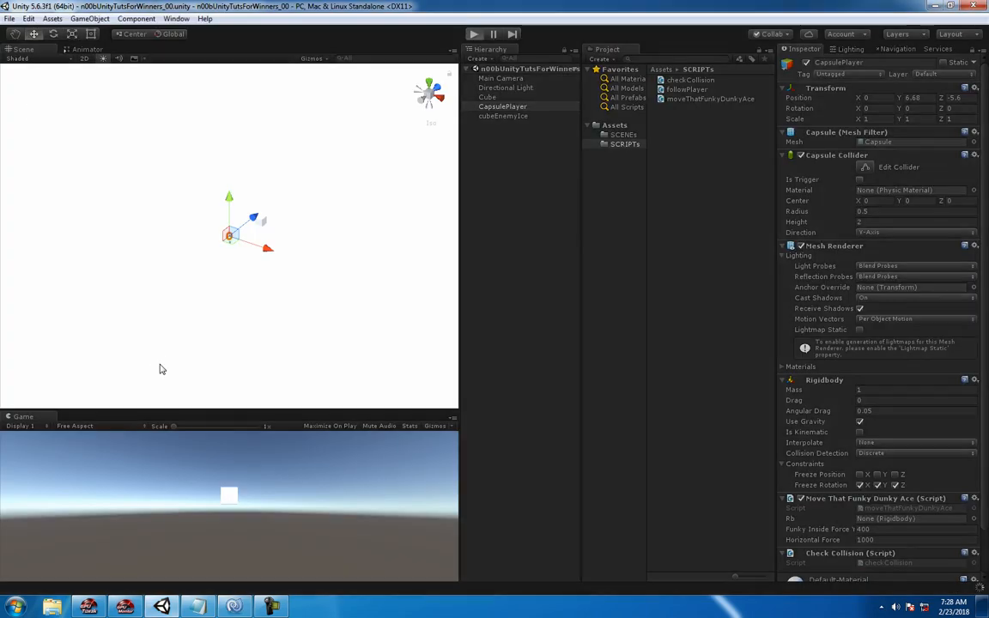
pyautogui.moveTo(307, 475)
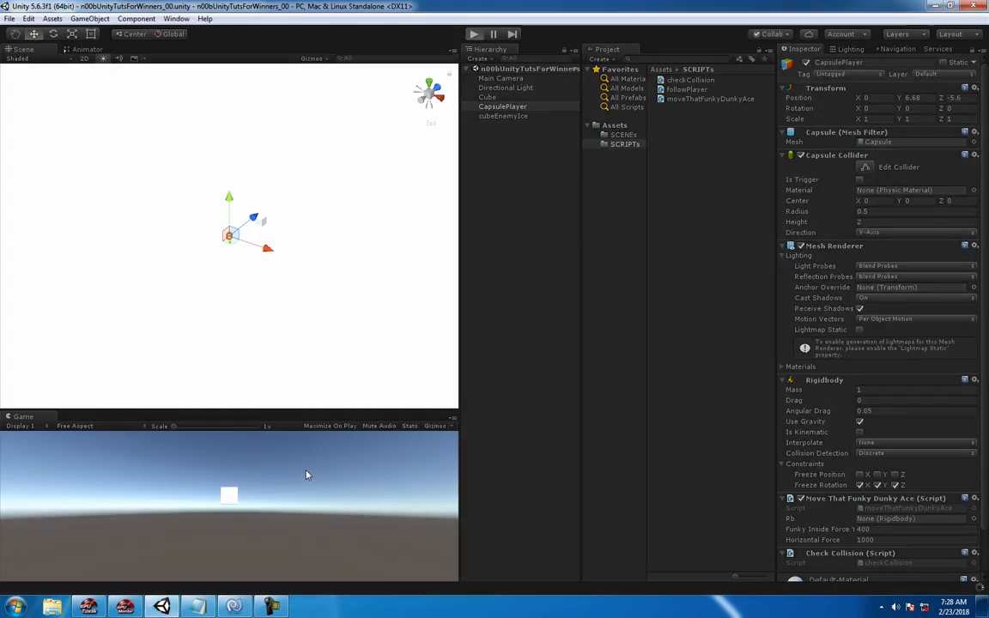
pyautogui.click(473, 33)
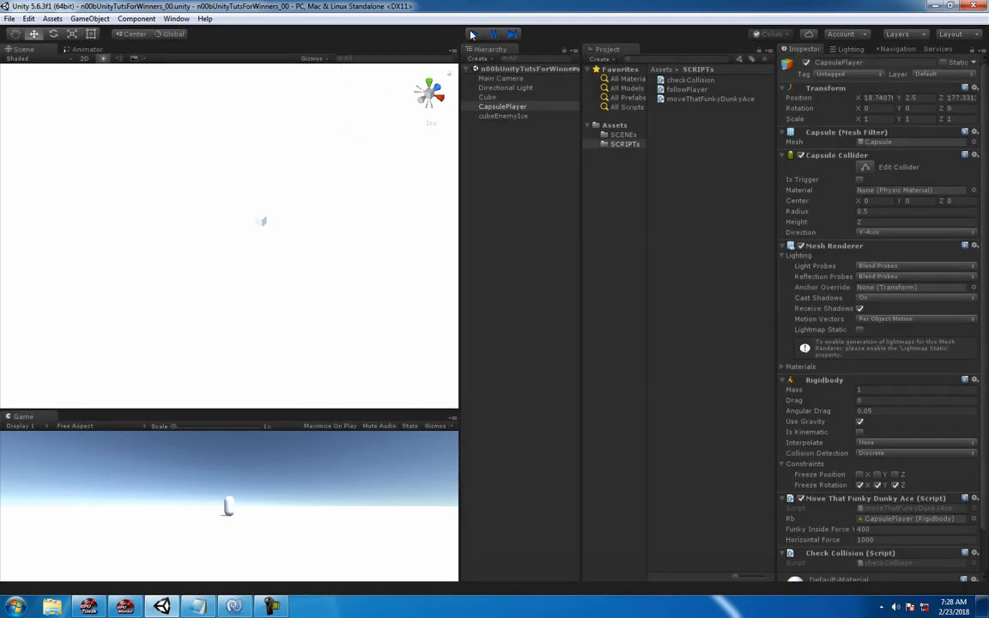
pyautogui.click(473, 33)
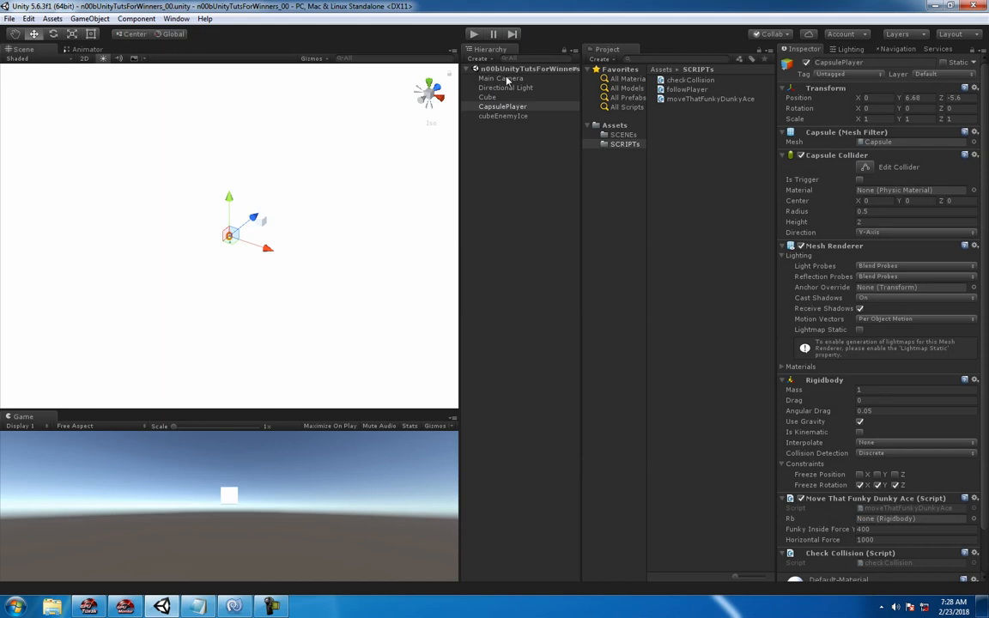
pyautogui.click(501, 78)
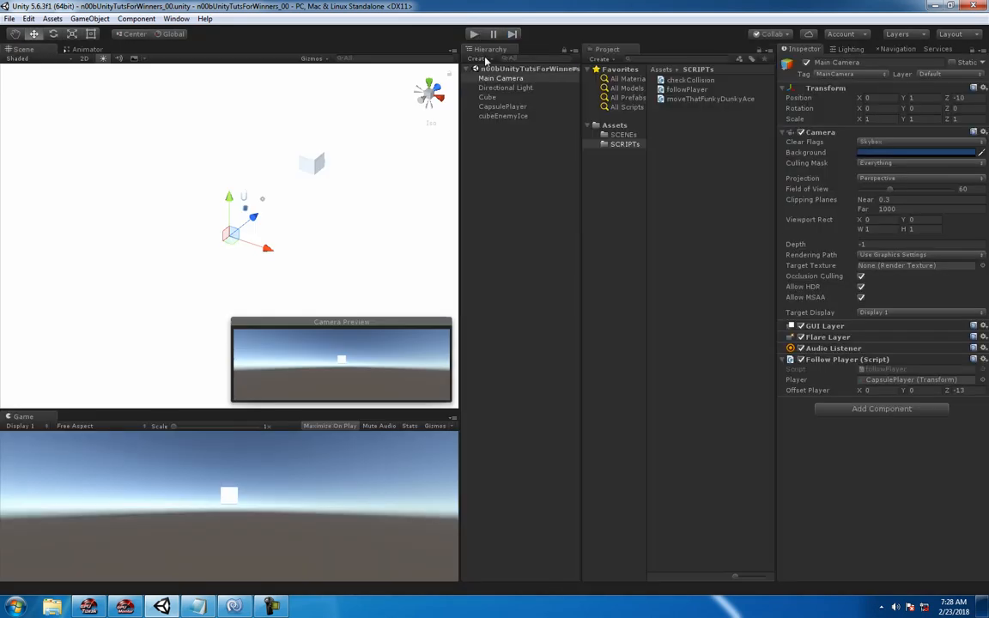
pyautogui.moveTo(371, 555)
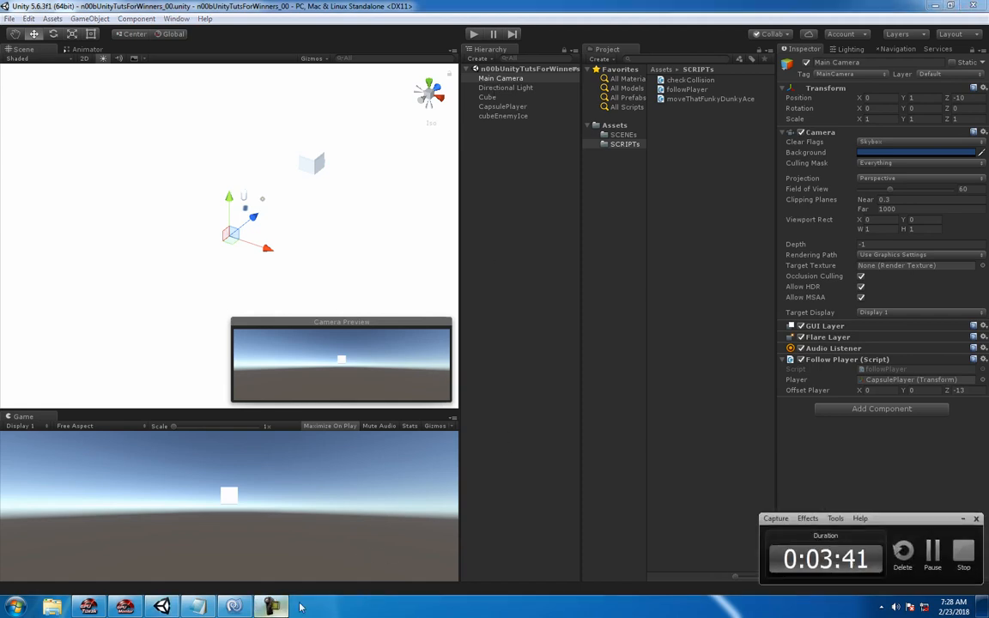
# Step: Give CapsulePlayer a Rigidbody Drag of 1 and vertical force 1000, then play-test
pyautogui.click(502, 105)
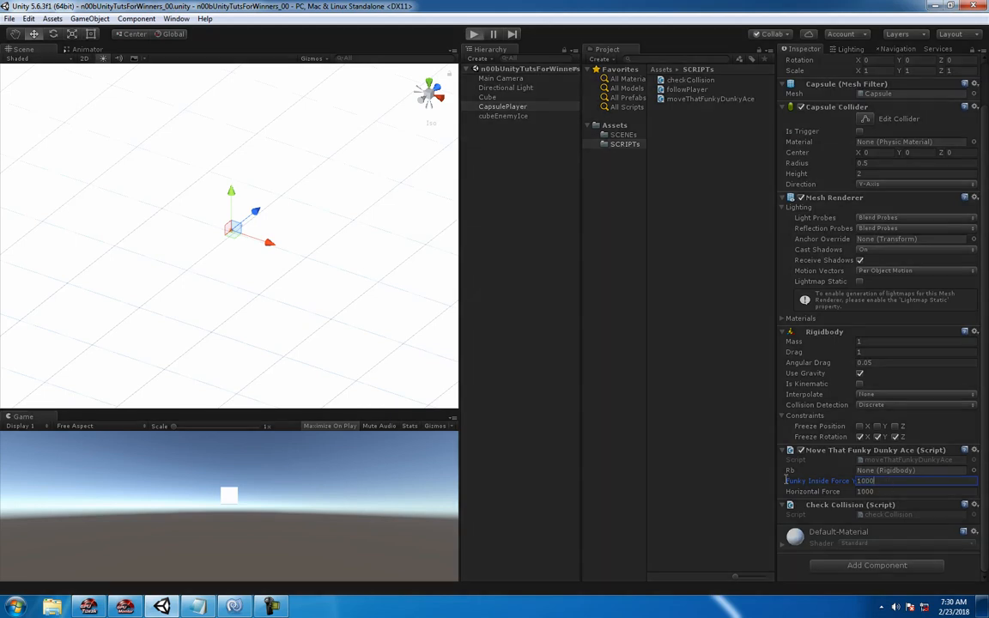
pyautogui.click(472, 33)
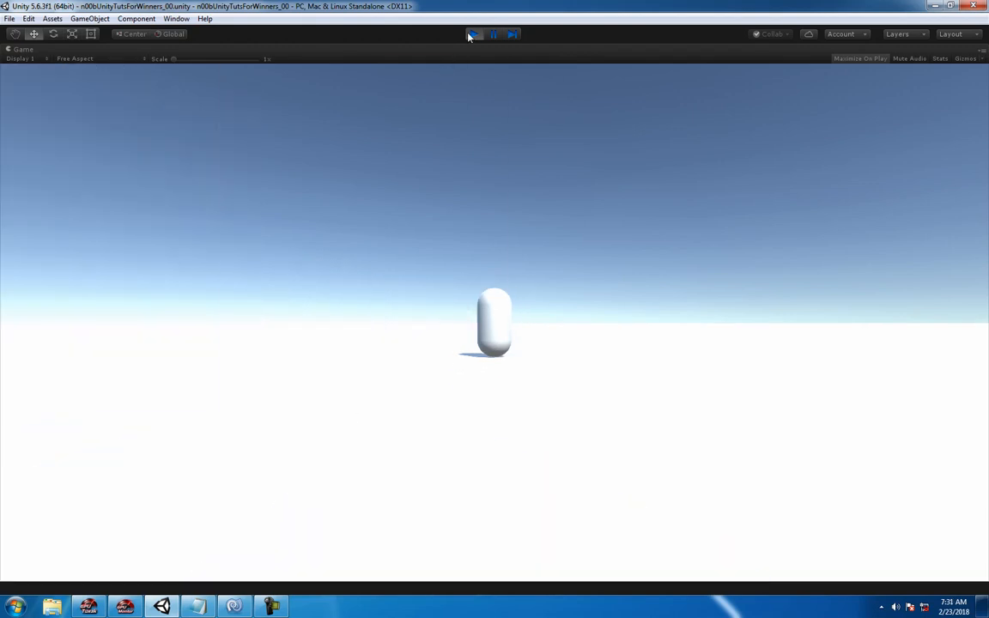
pyautogui.click(473, 33)
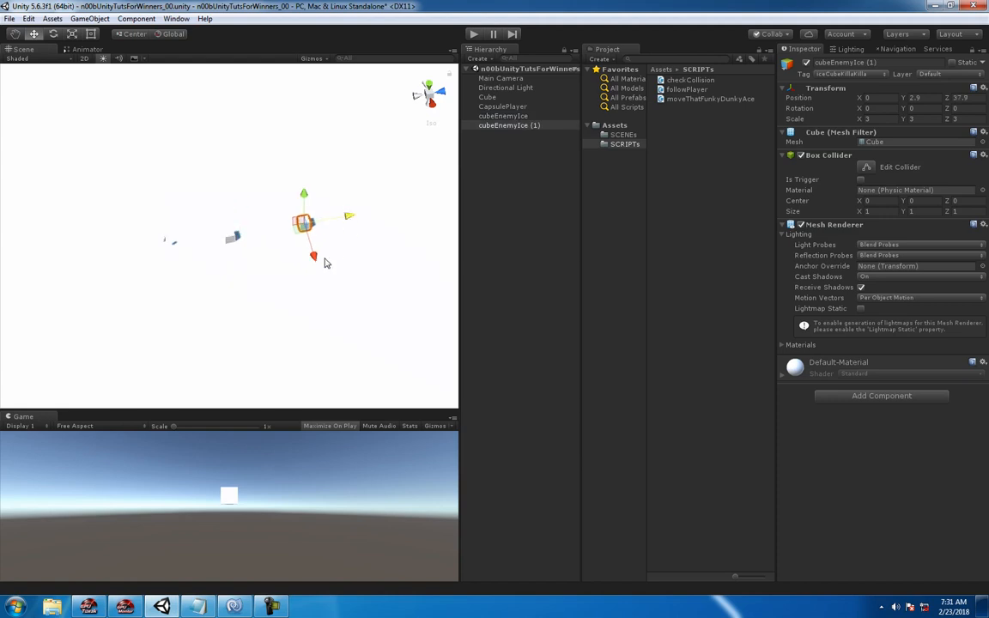
# Step: Duplicate cubeEnemyIce into sixteen cubes and move every other one to X -75
pyautogui.press('Ctrl+D')
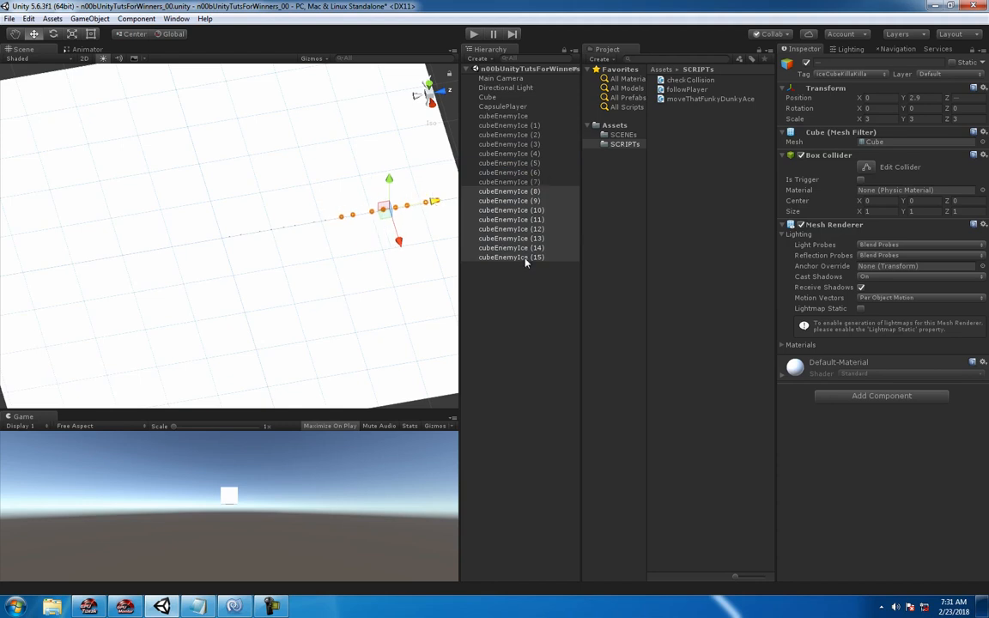
pyautogui.click(503, 116)
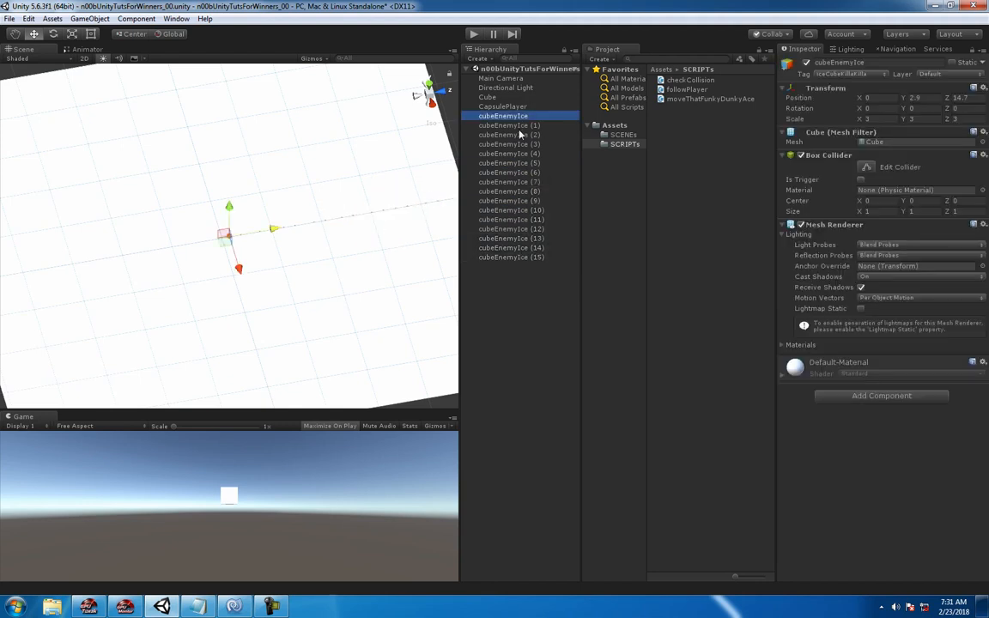
pyautogui.click(509, 172)
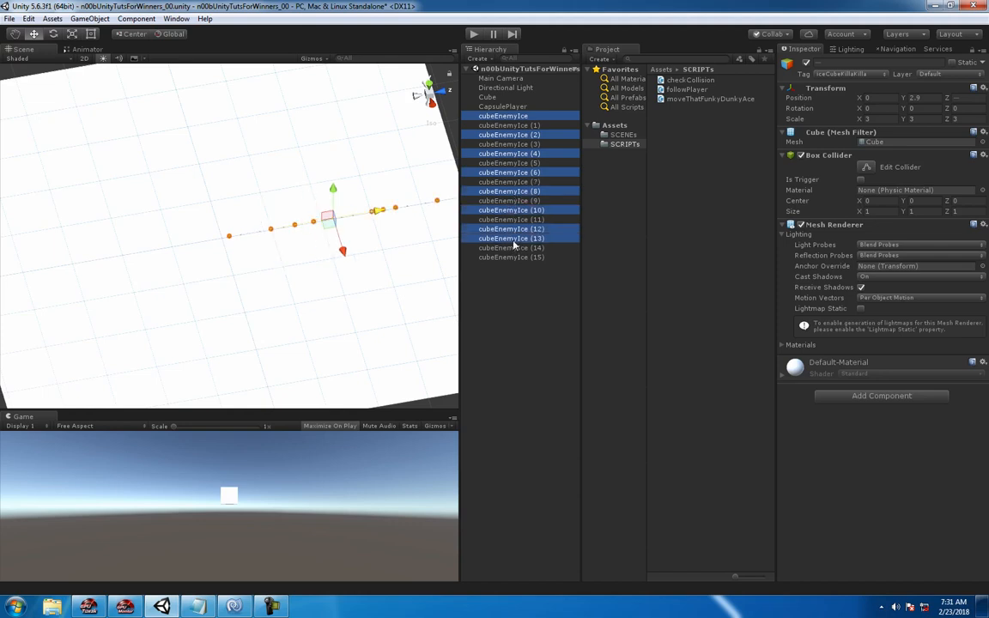
pyautogui.click(510, 238)
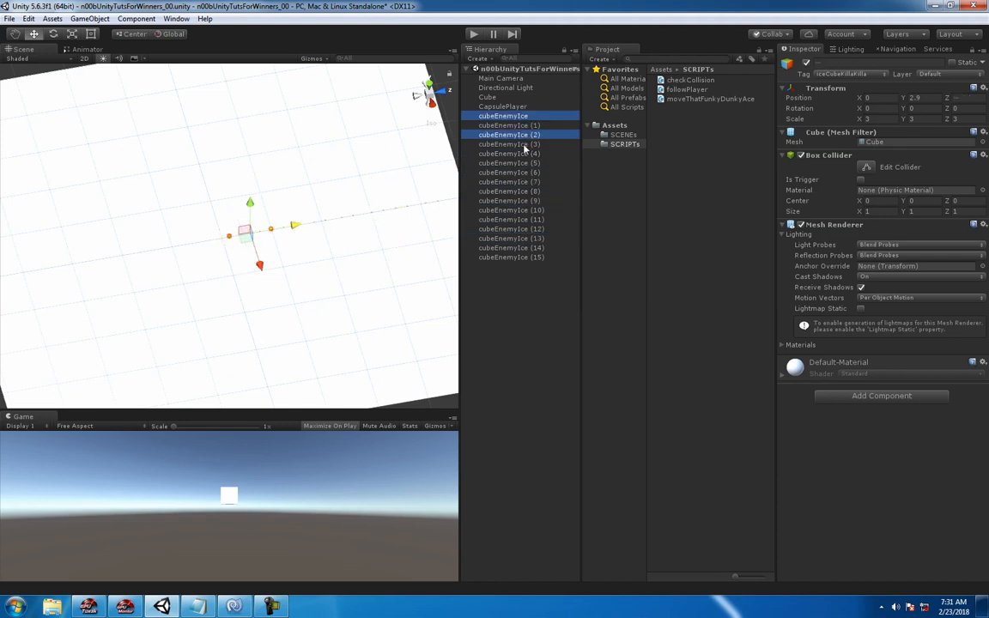
pyautogui.click(509, 172)
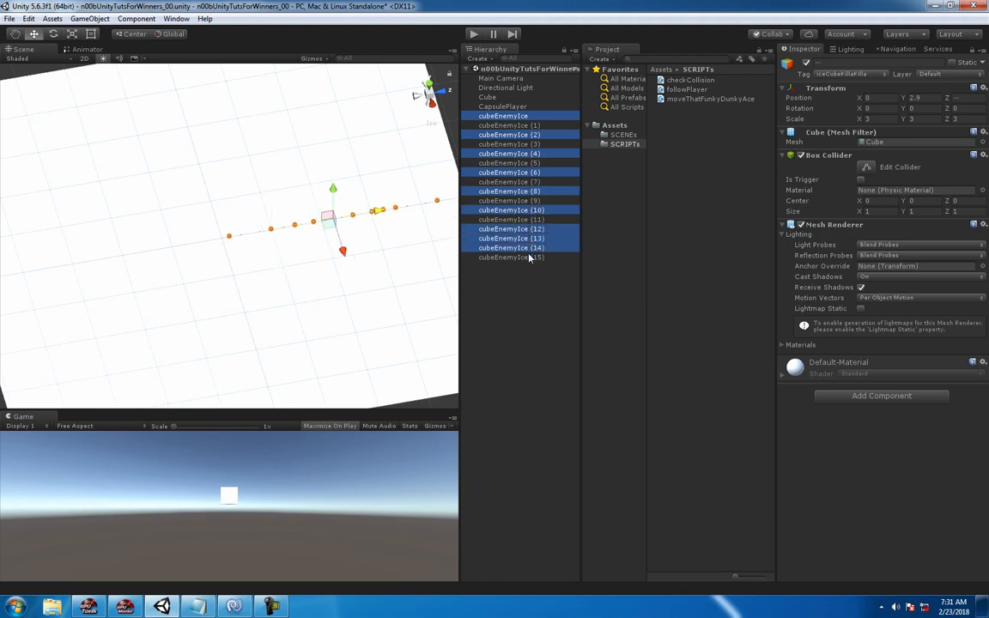
pyautogui.click(511, 257)
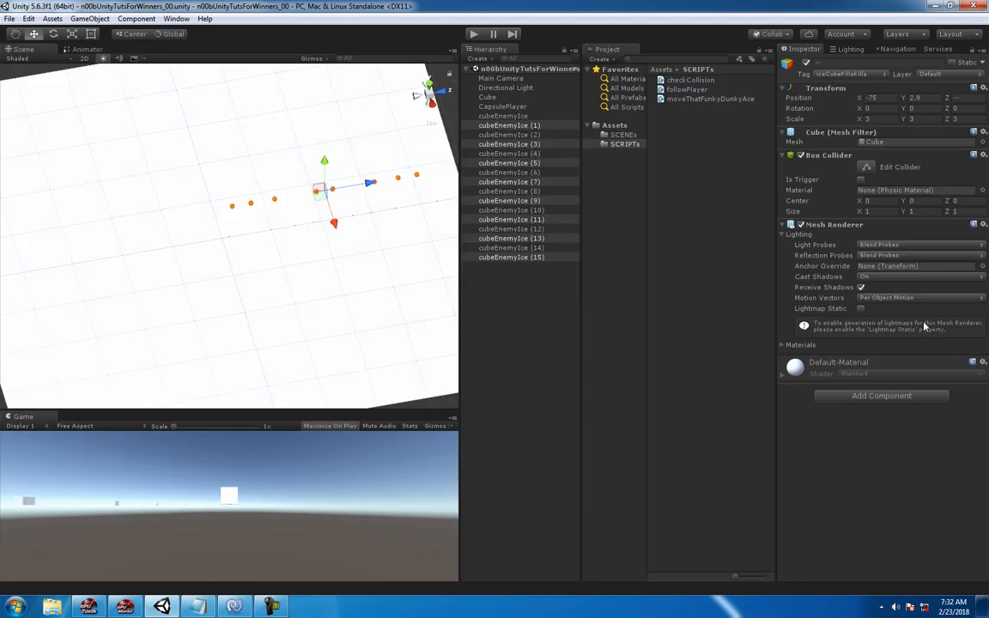
pyautogui.moveTo(506, 102)
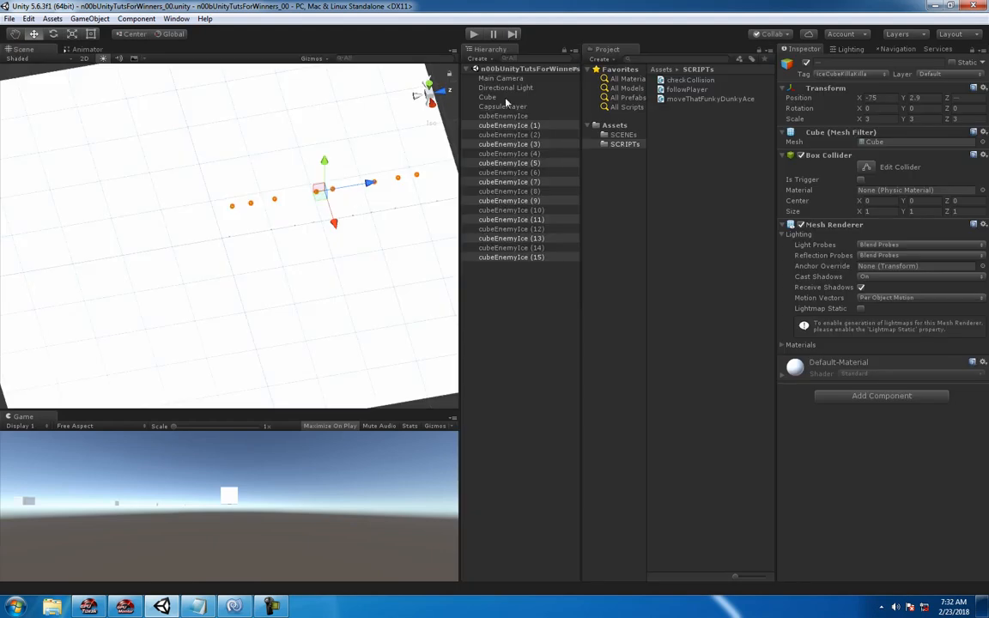
# Step: Set vertical force to 5000, knock out cubes in Play mode, and inspect cubeEnemyIce (15)
pyautogui.click(503, 105)
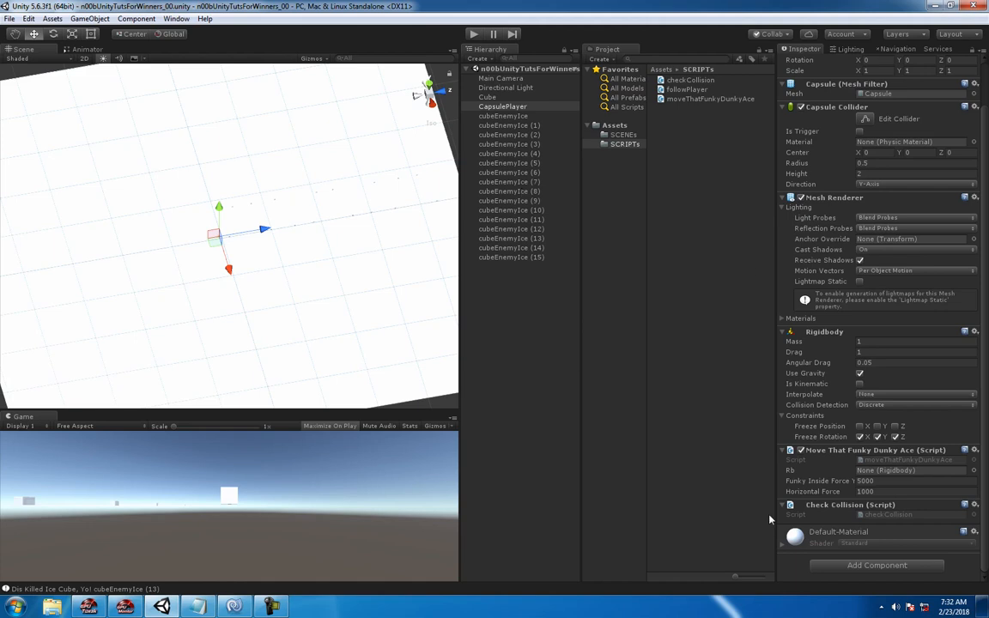
pyautogui.click(510, 257)
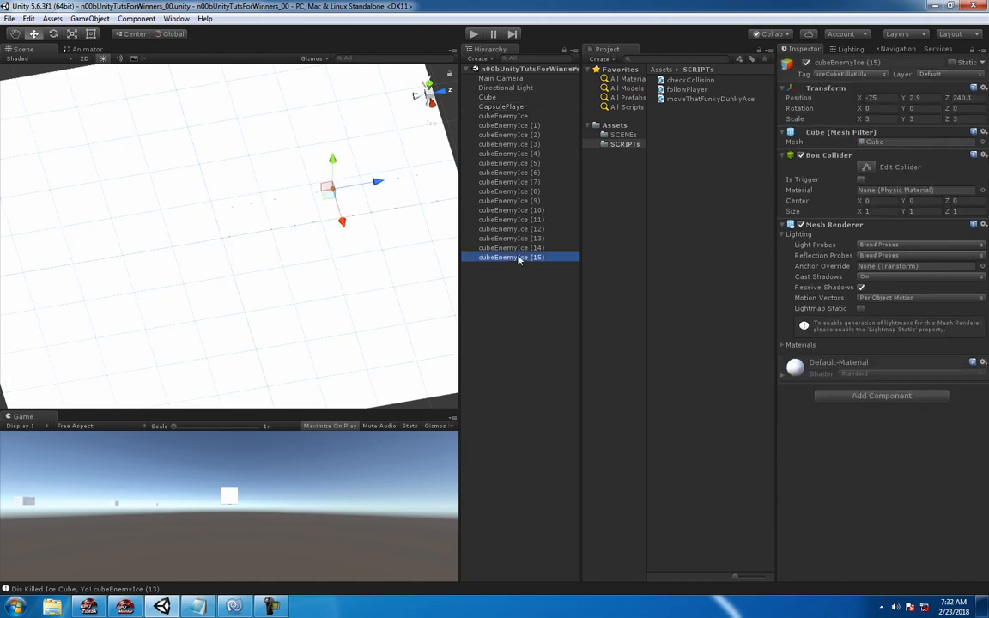
pyautogui.click(503, 116)
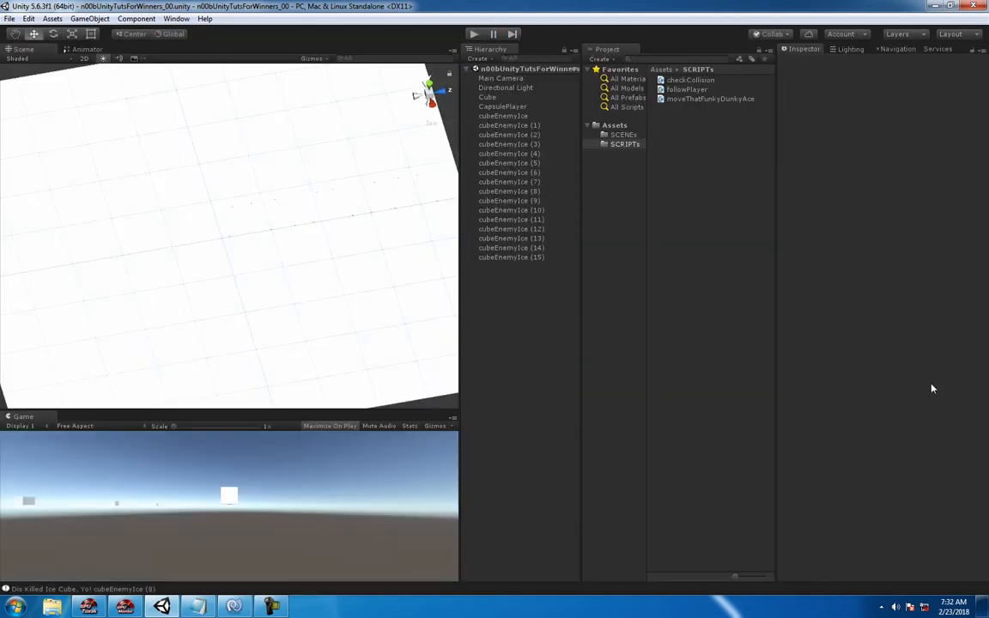
# Step: Play-test a cube collision, stop, and set CapsulePlayer's vertical force to 3000
pyautogui.click(502, 106)
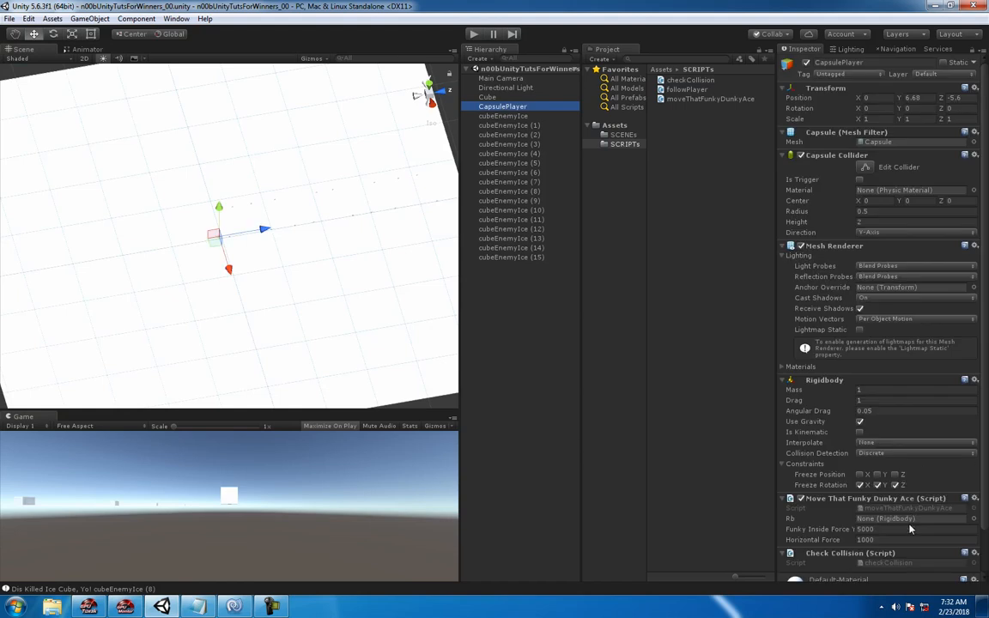
pyautogui.click(910, 529)
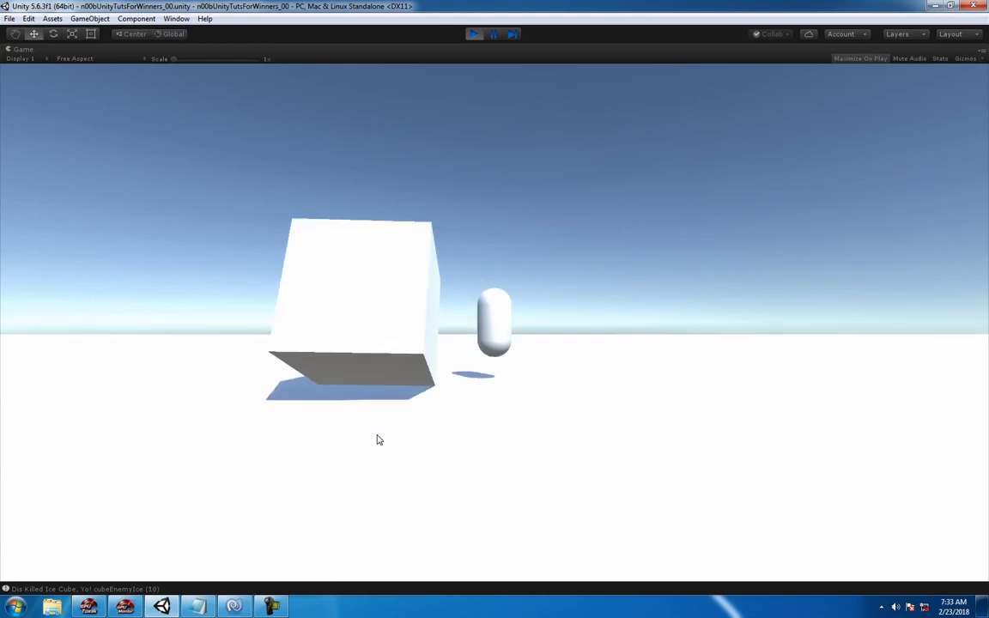
pyautogui.click(474, 33)
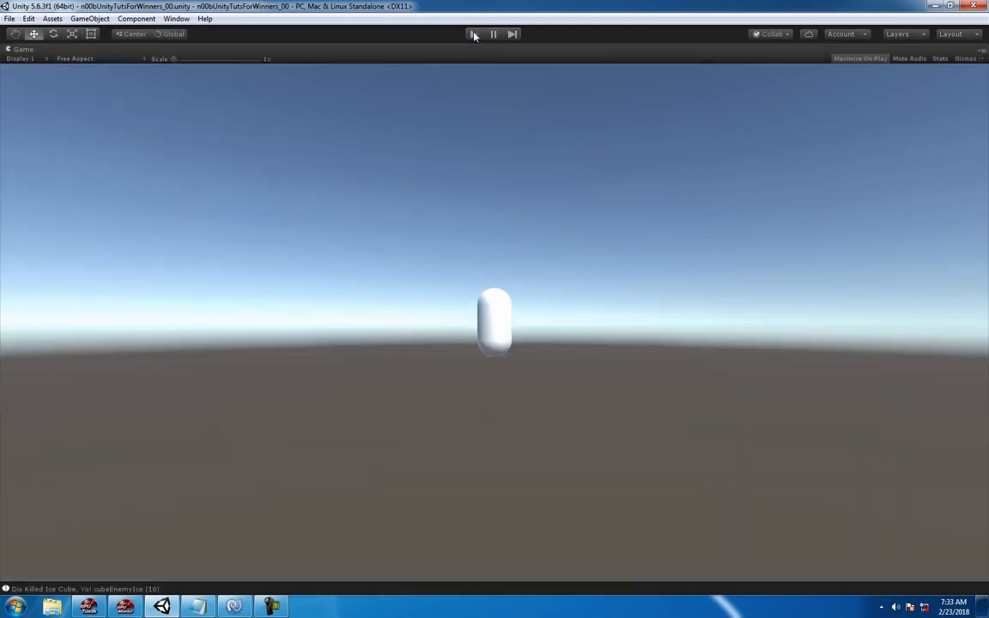
pyautogui.click(473, 34)
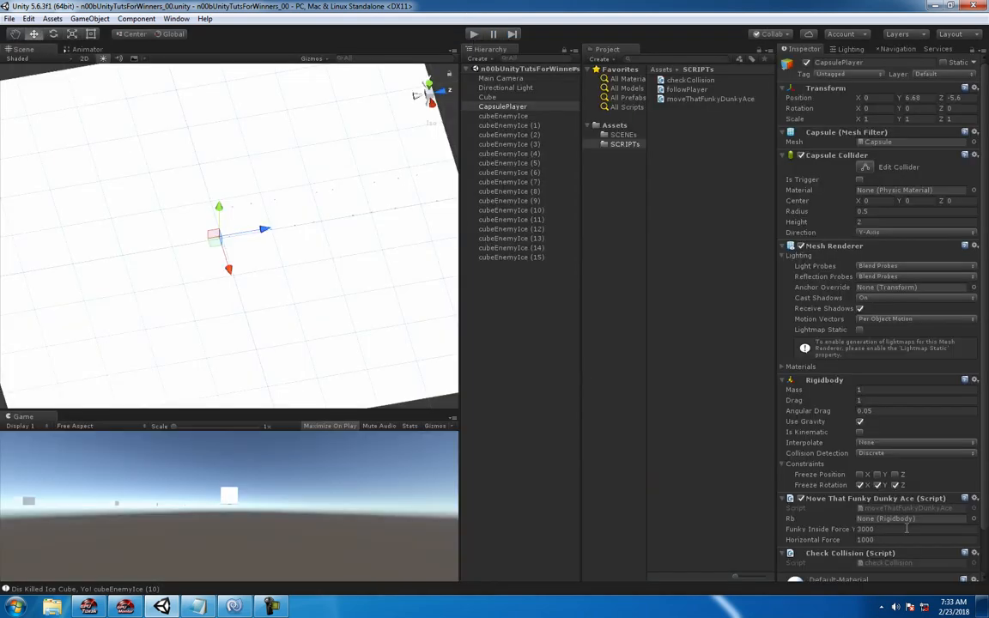